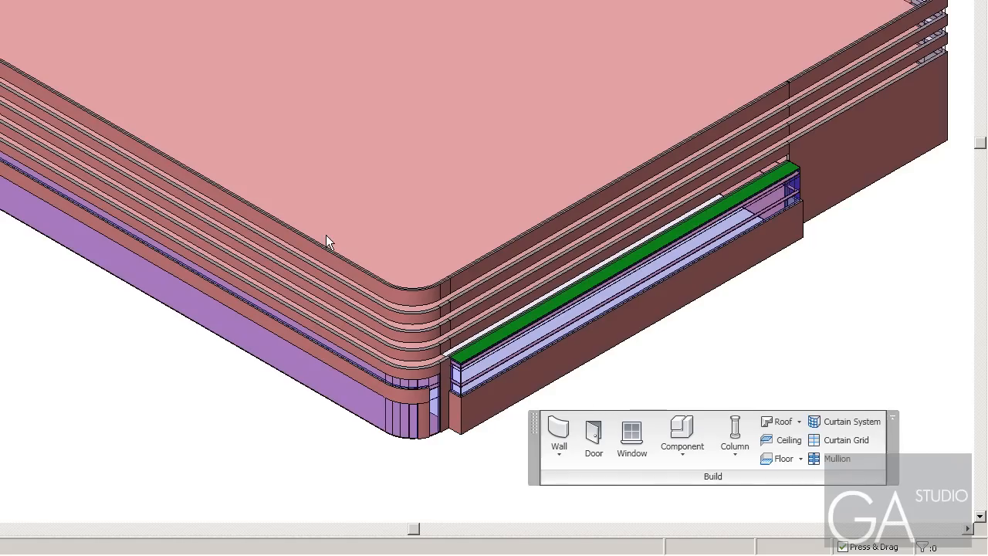
{"action": "mouse_move", "coordinate": [528, 395]}
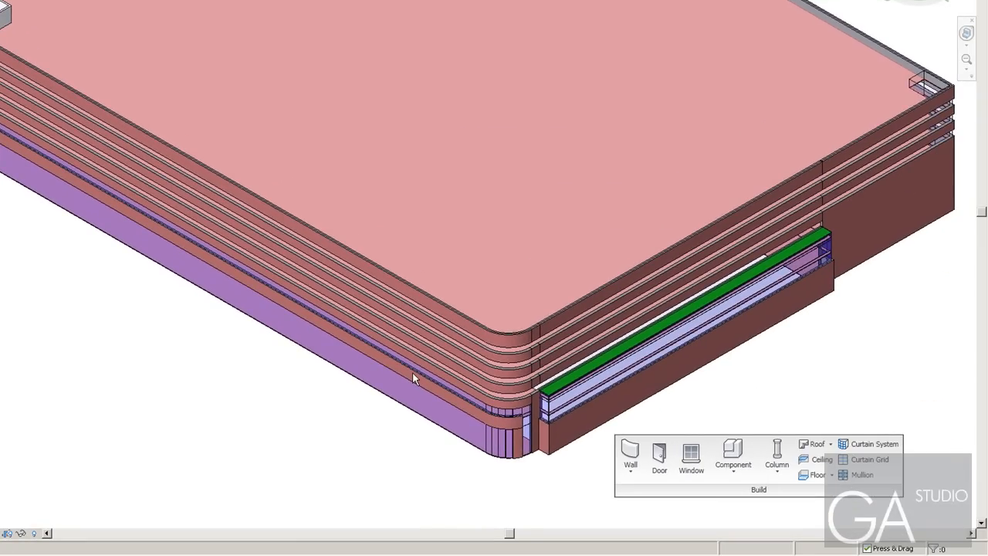
{"action": "mouse_move", "coordinate": [363, 396]}
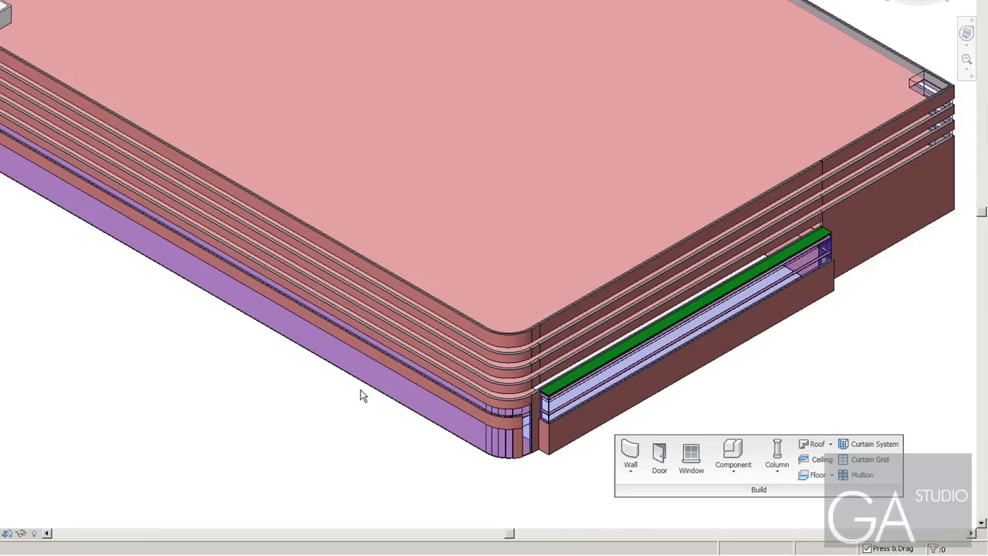
{"action": "mouse_move", "coordinate": [974, 105]}
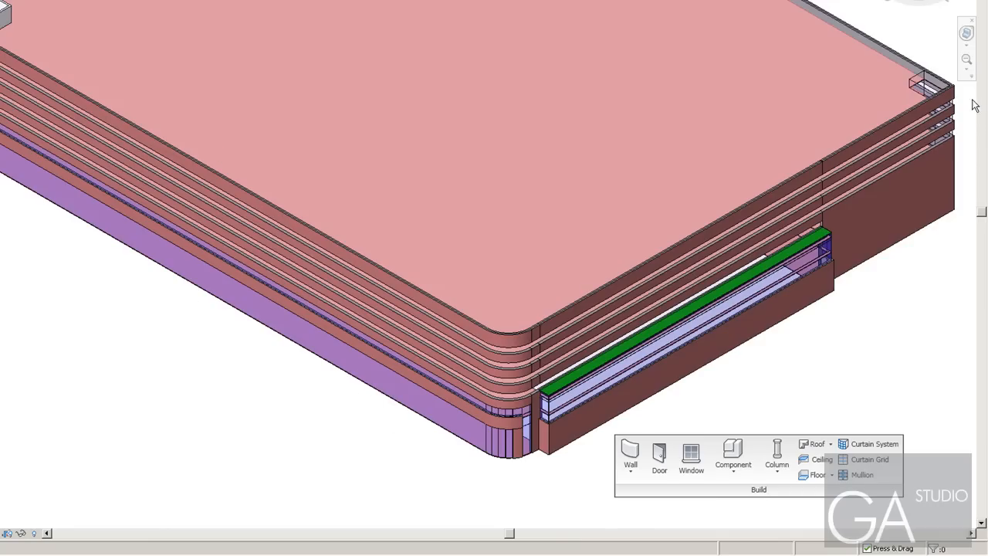
{"action": "mouse_move", "coordinate": [420, 291]}
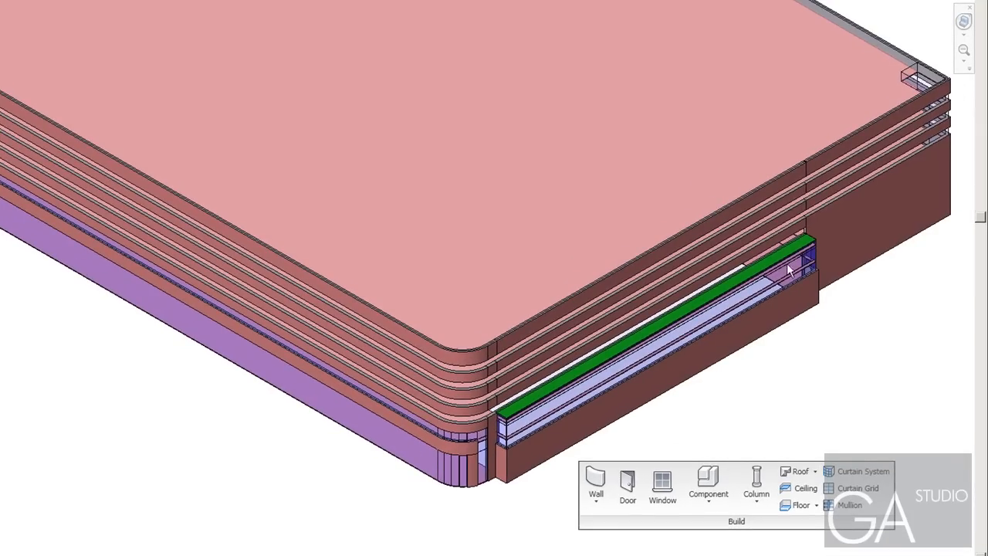
{"action": "mouse_move", "coordinate": [358, 389]}
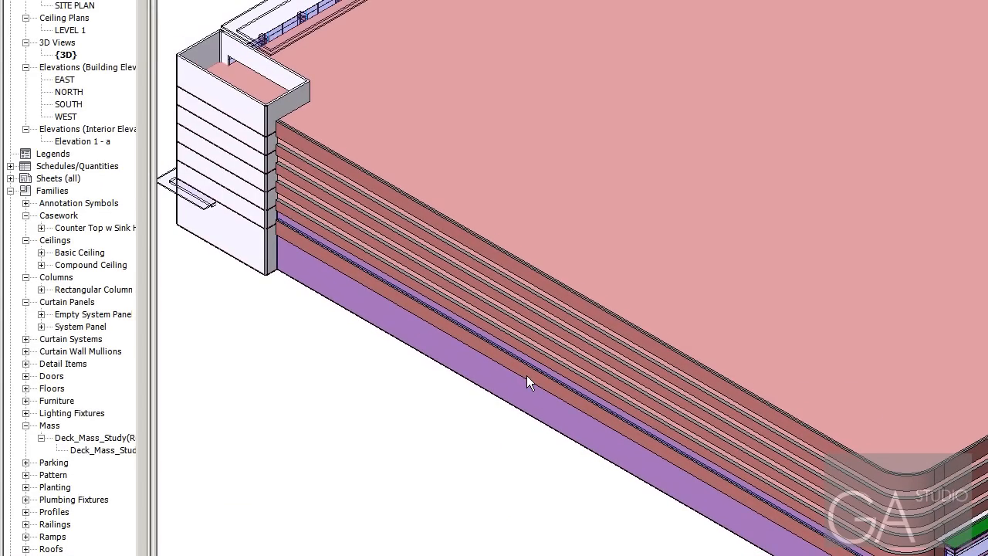
{"action": "mouse_move", "coordinate": [530, 389]}
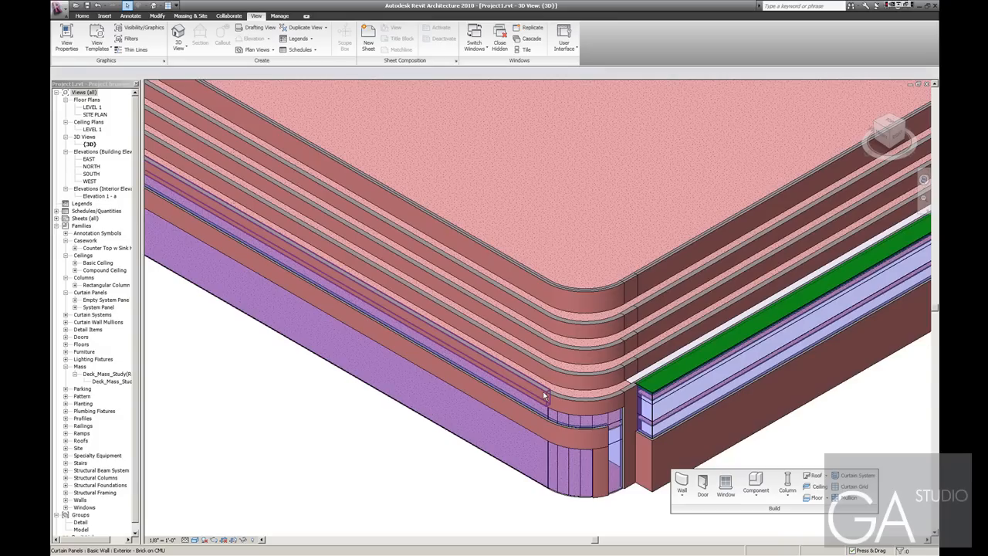
- Show the Recent Files start page via the View tab's User Interface options
{"action": "left_click", "coordinate": [543, 395]}
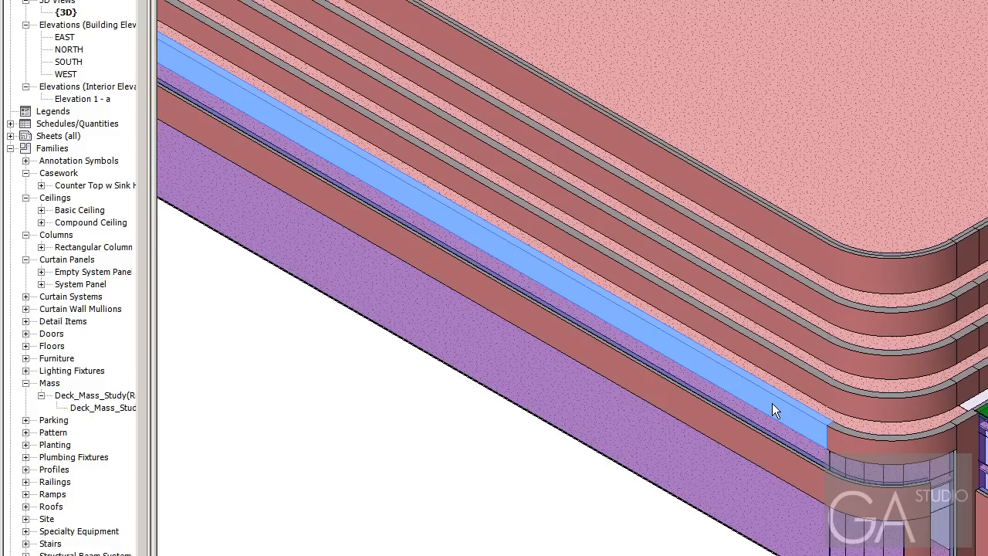
{"action": "left_click", "coordinate": [774, 409]}
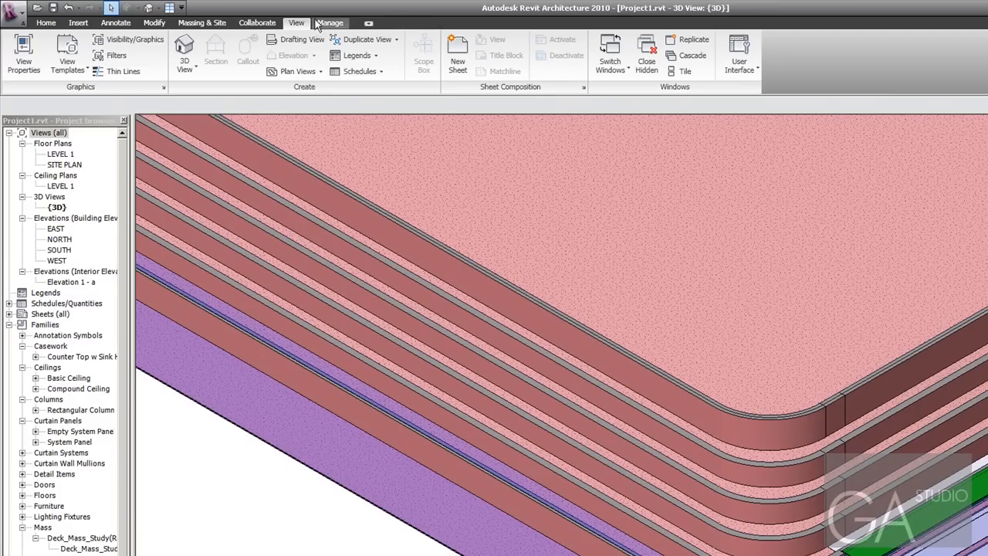
{"action": "mouse_move", "coordinate": [296, 23]}
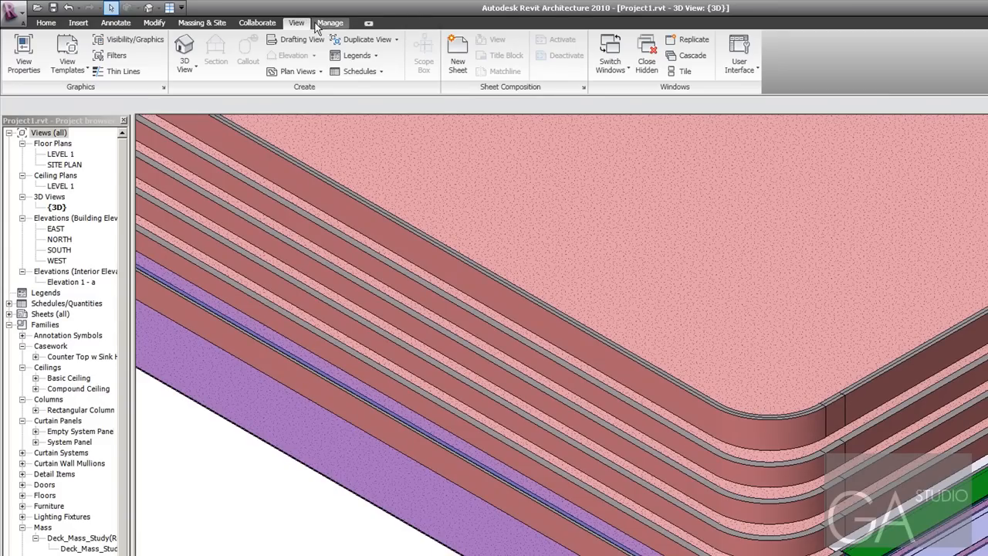
{"action": "left_click", "coordinate": [330, 23]}
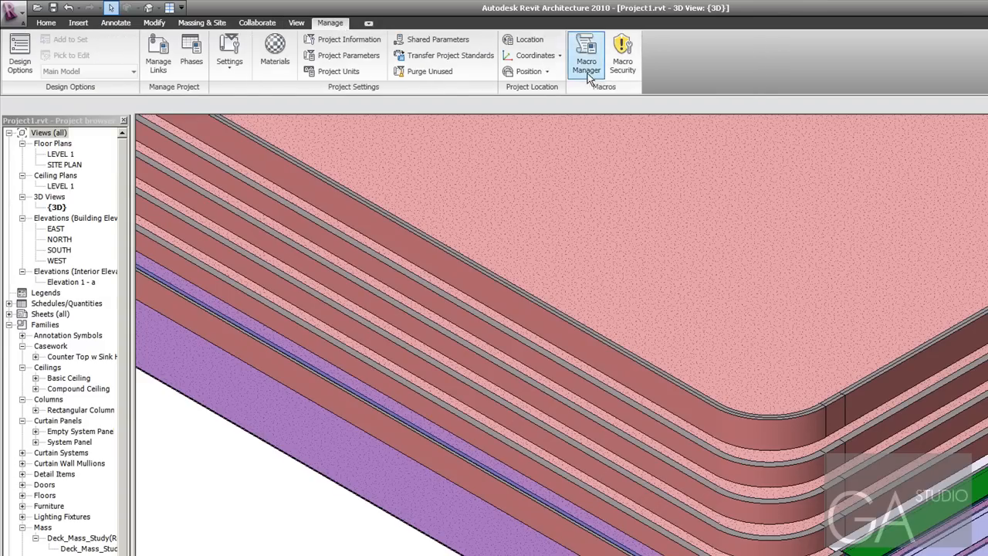
{"action": "left_click", "coordinate": [296, 23]}
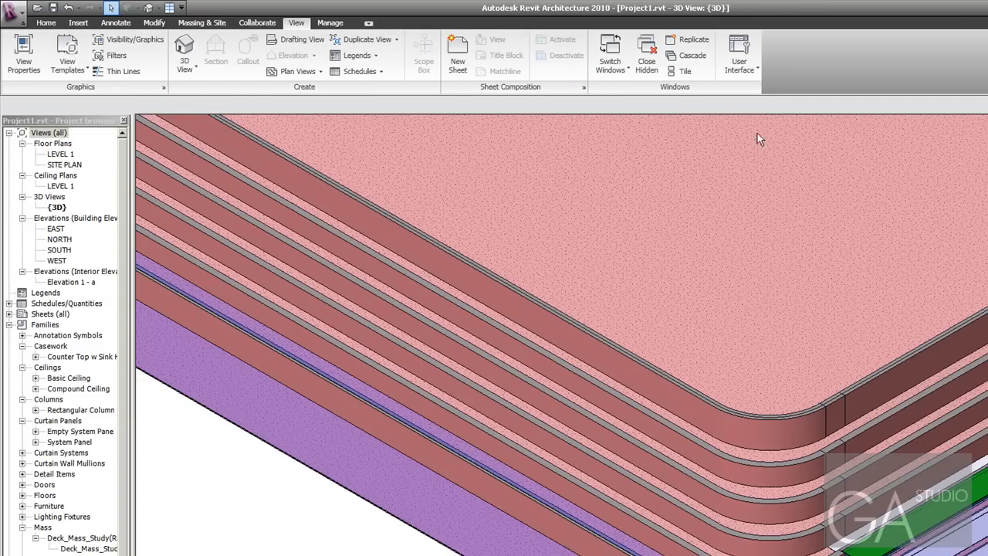
{"action": "left_click", "coordinate": [737, 54]}
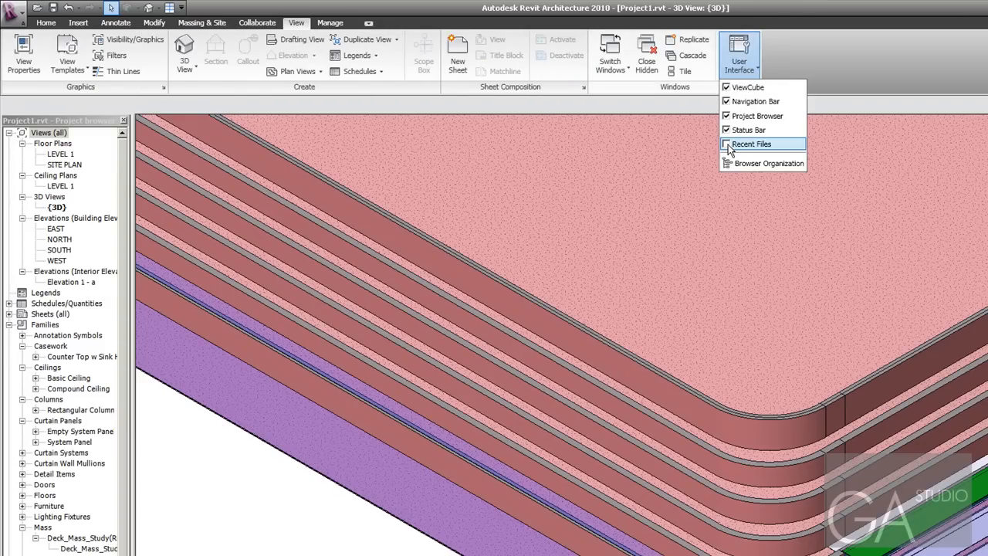
{"action": "left_click", "coordinate": [750, 144]}
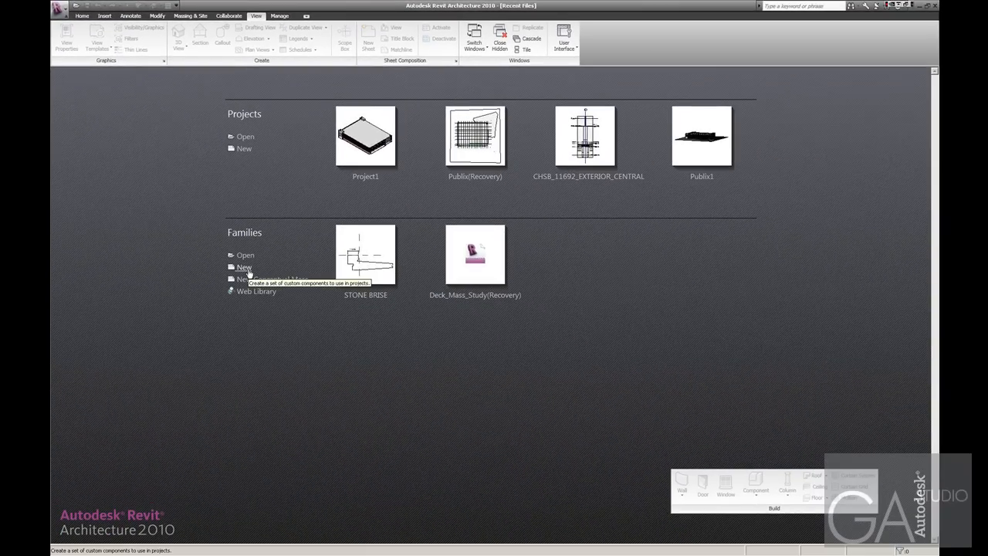
- Start a new family and compare the Profile and Profile-Hosted templates in Imperial Templates
{"action": "left_click", "coordinate": [243, 267]}
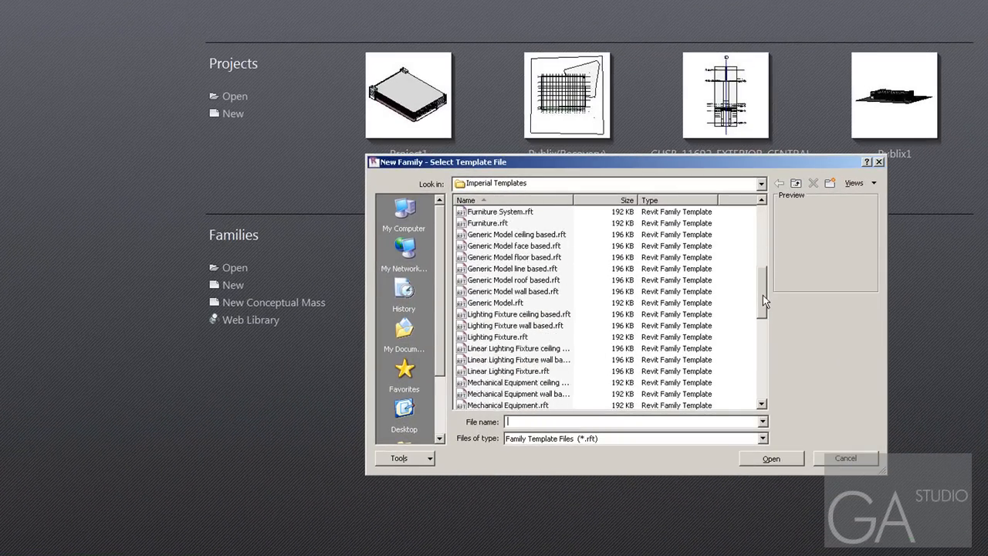
{"action": "scroll", "scroll_direction": "down", "scroll_amount": 3}
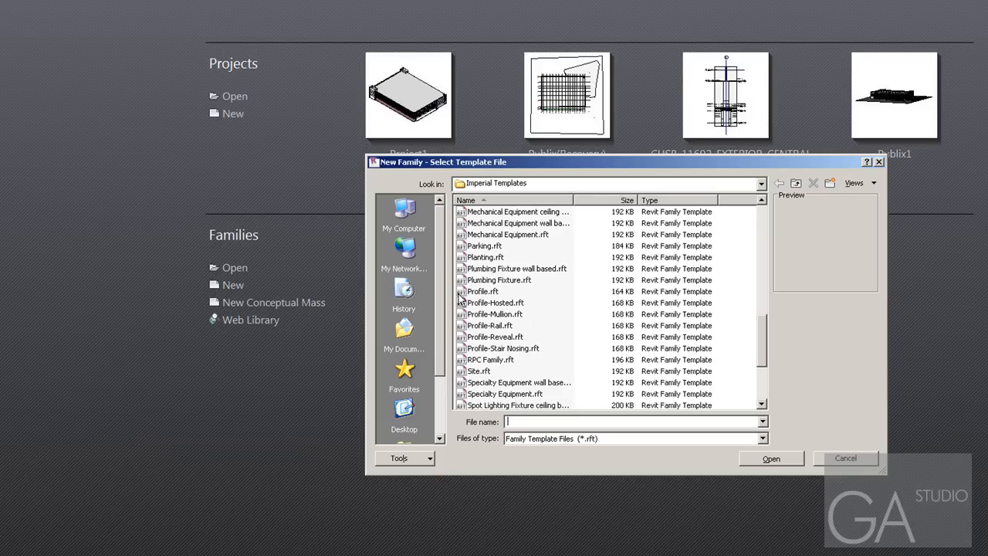
{"action": "left_click", "coordinate": [494, 303]}
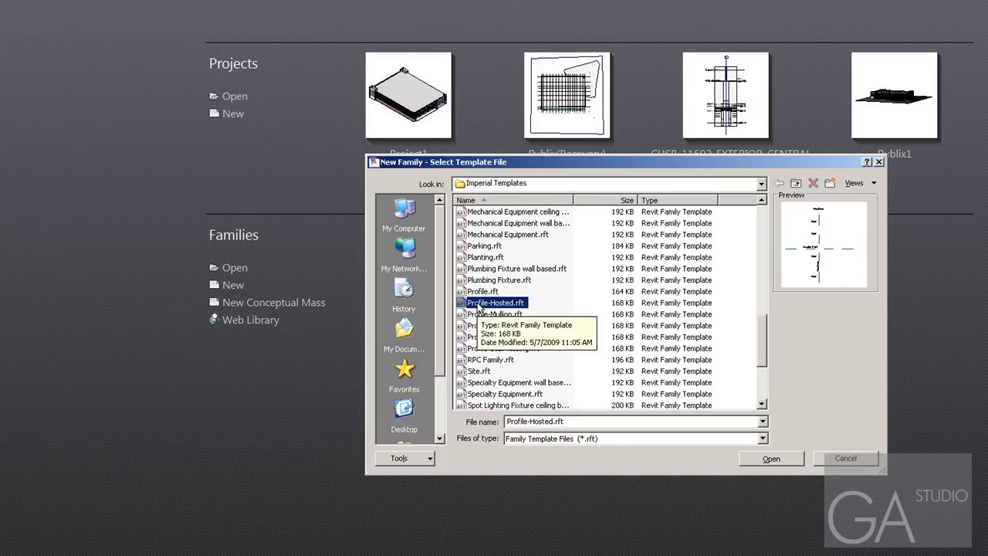
{"action": "mouse_move", "coordinate": [548, 347]}
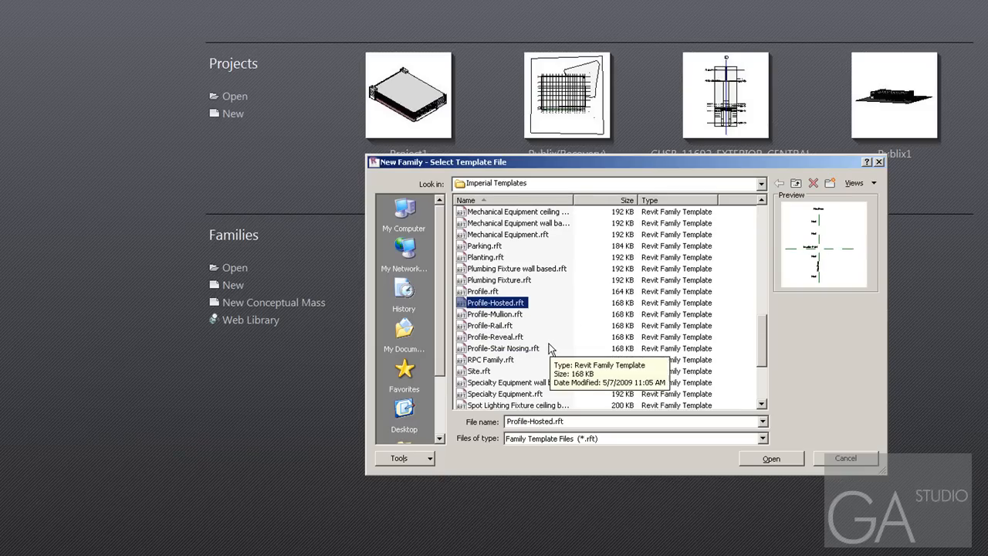
{"action": "left_click", "coordinate": [482, 291]}
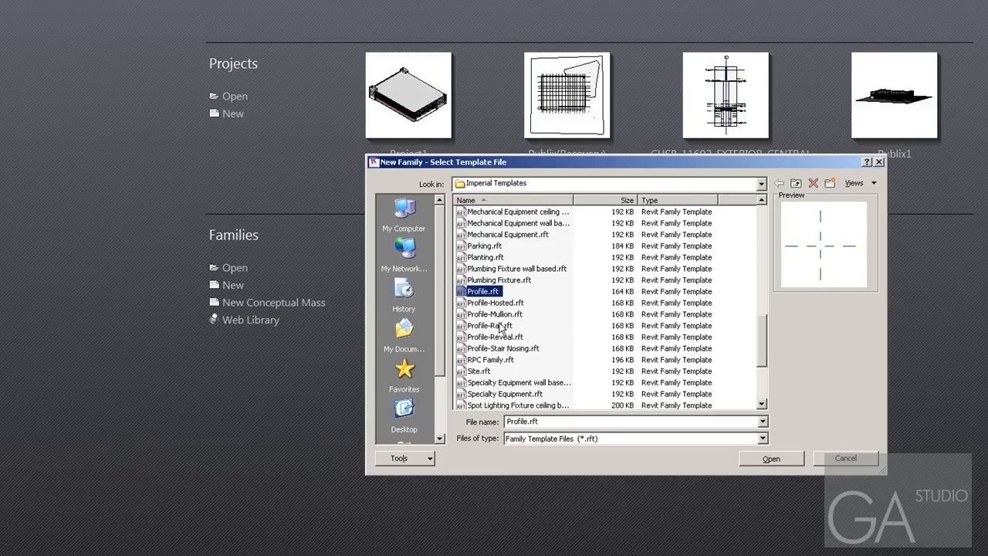
{"action": "left_click", "coordinate": [494, 301]}
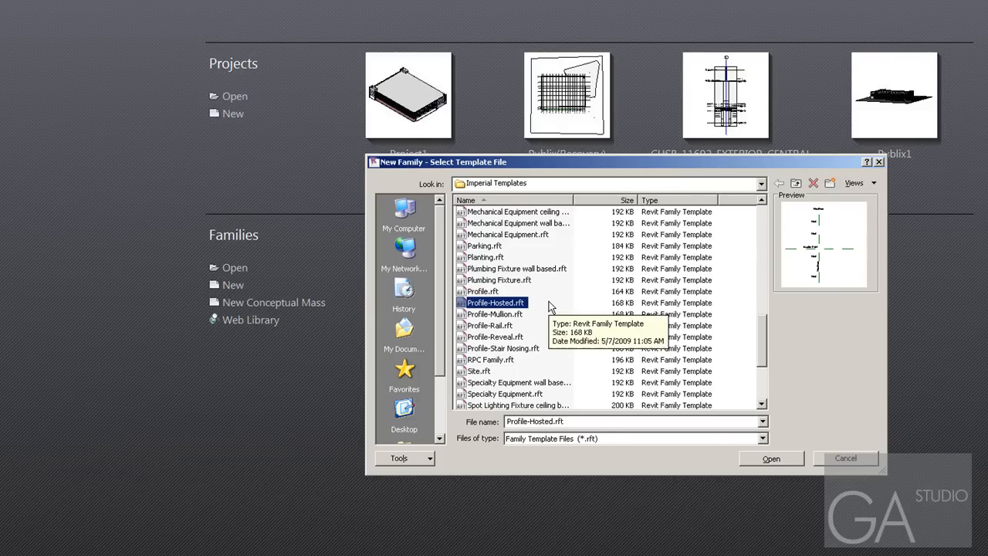
{"action": "mouse_move", "coordinate": [513, 352]}
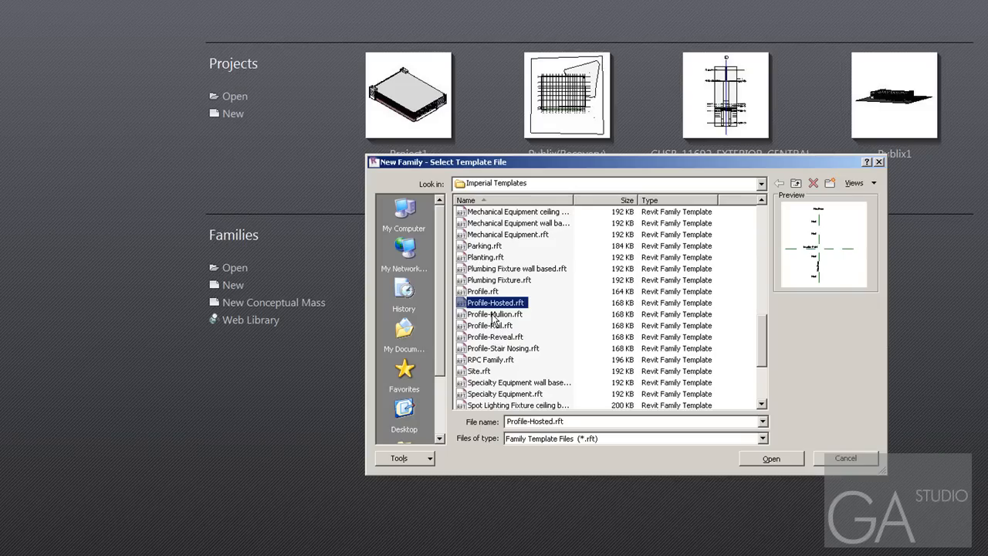
- After previewing Profile-Reveal and Profile-Stair Nosing, open the Profile-Hosted.rft template
{"action": "left_click", "coordinate": [494, 337]}
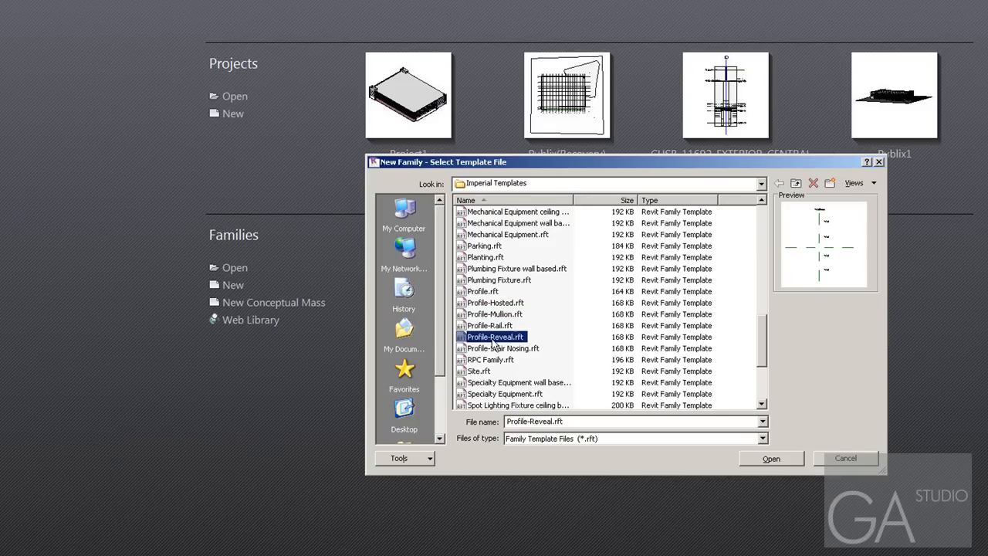
{"action": "left_click", "coordinate": [503, 349]}
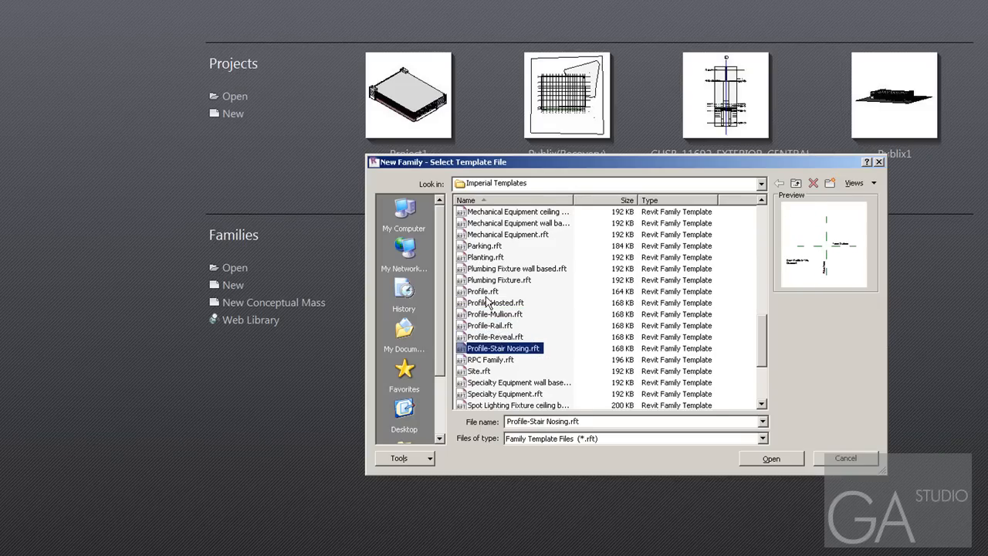
{"action": "left_click", "coordinate": [494, 301]}
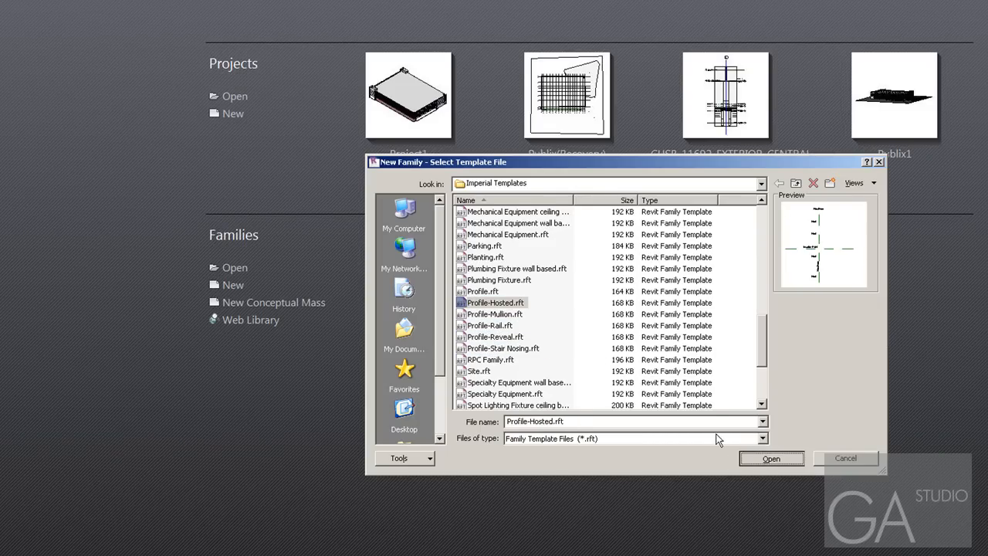
{"action": "left_click", "coordinate": [771, 457]}
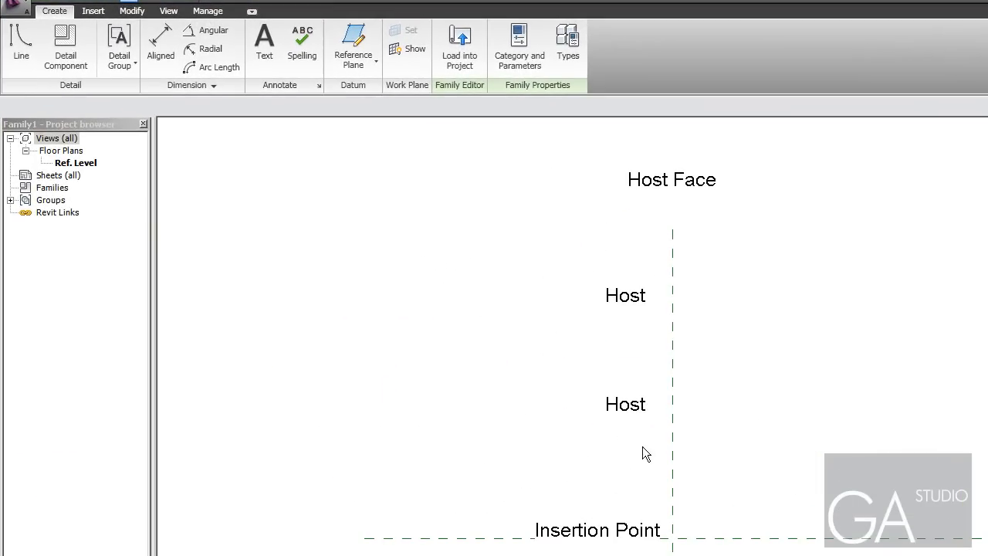
{"action": "left_click", "coordinate": [596, 530]}
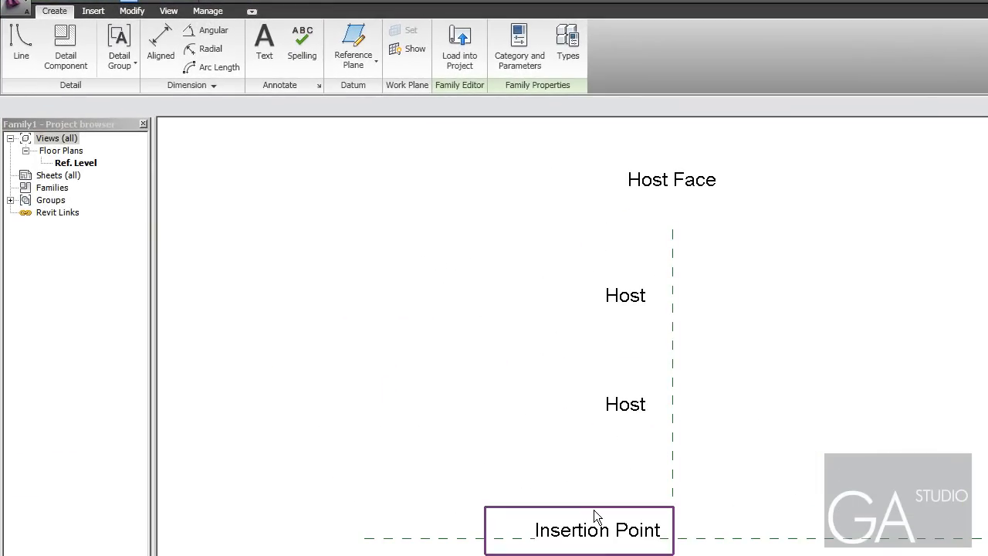
{"action": "mouse_move", "coordinate": [596, 529]}
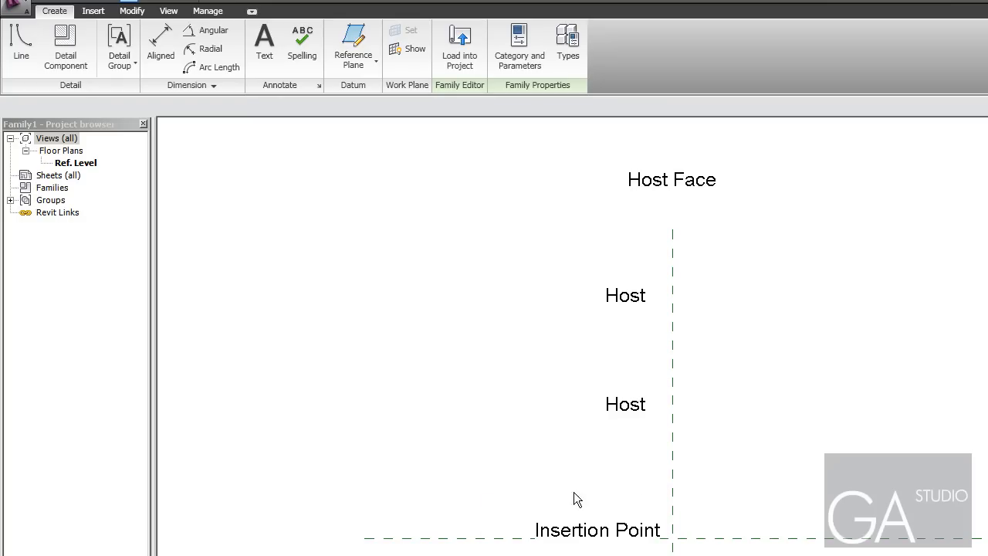
{"action": "mouse_move", "coordinate": [96, 45]}
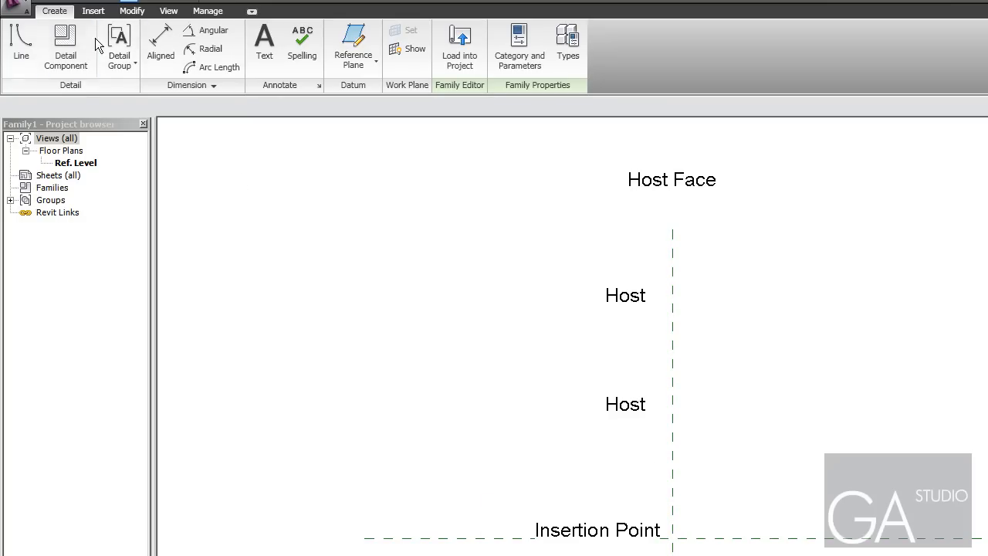
{"action": "mouse_move", "coordinate": [86, 96]}
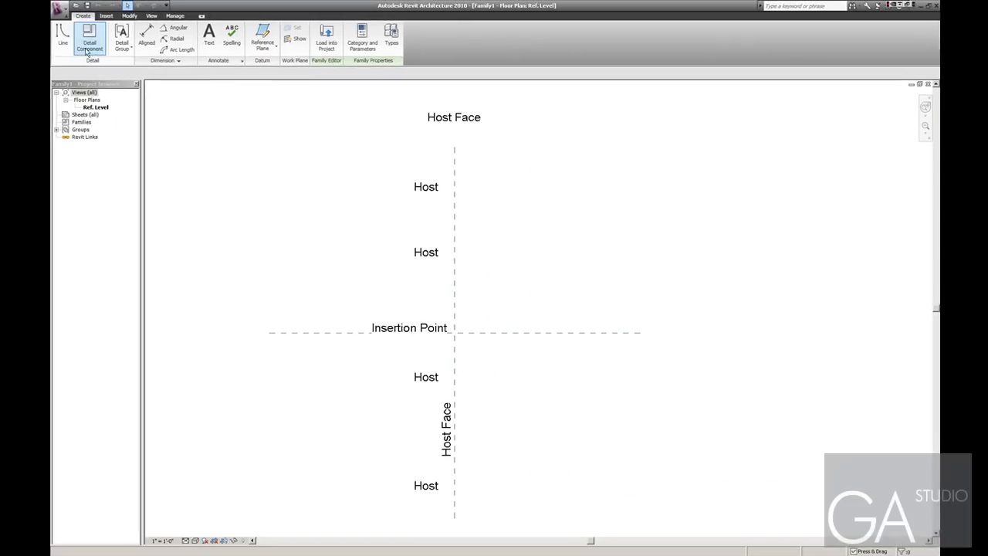
- Draw the closed brise profile with the Line tool, bottom edge below the Insertion Point plane
{"action": "left_click", "coordinate": [62, 37]}
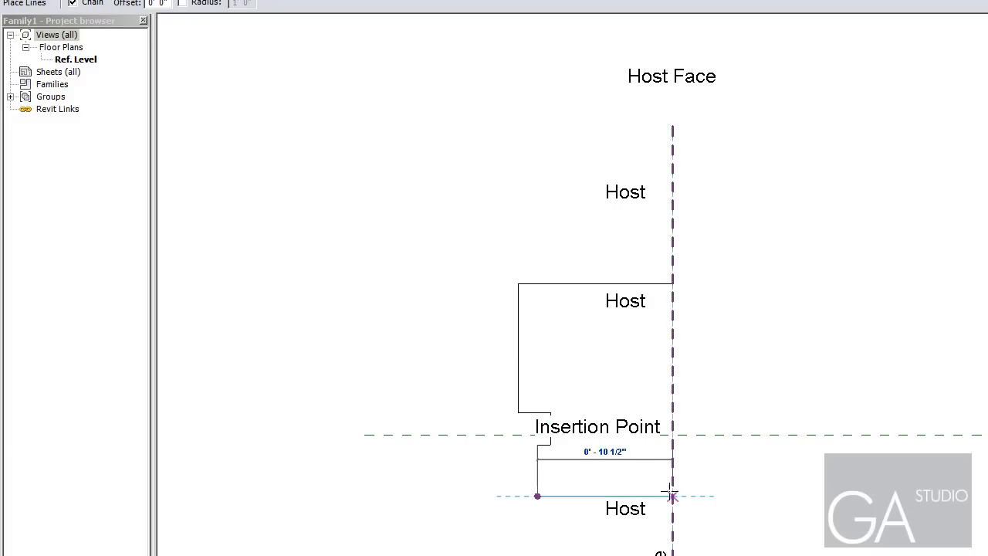
{"action": "left_click_drag", "start_coordinate": [672, 495], "coordinate": [610, 495]}
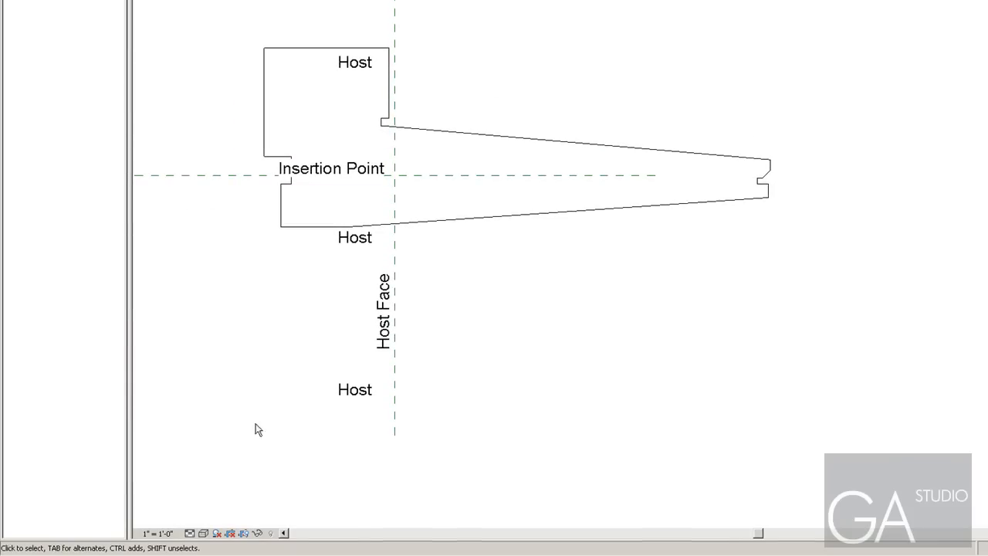
- Pick a different view scale from the view bar so the annotations shrink
{"action": "left_click", "coordinate": [157, 534]}
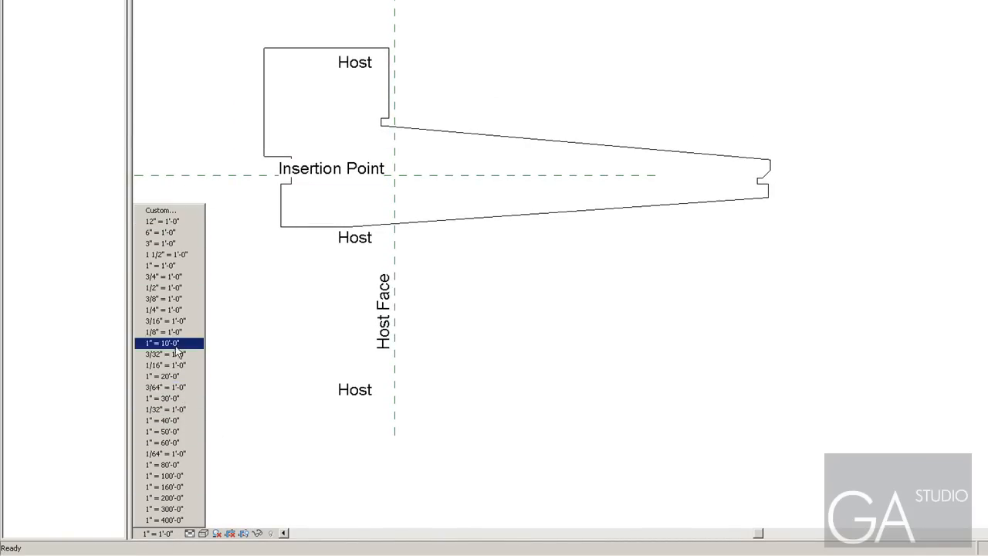
{"action": "left_click", "coordinate": [160, 265]}
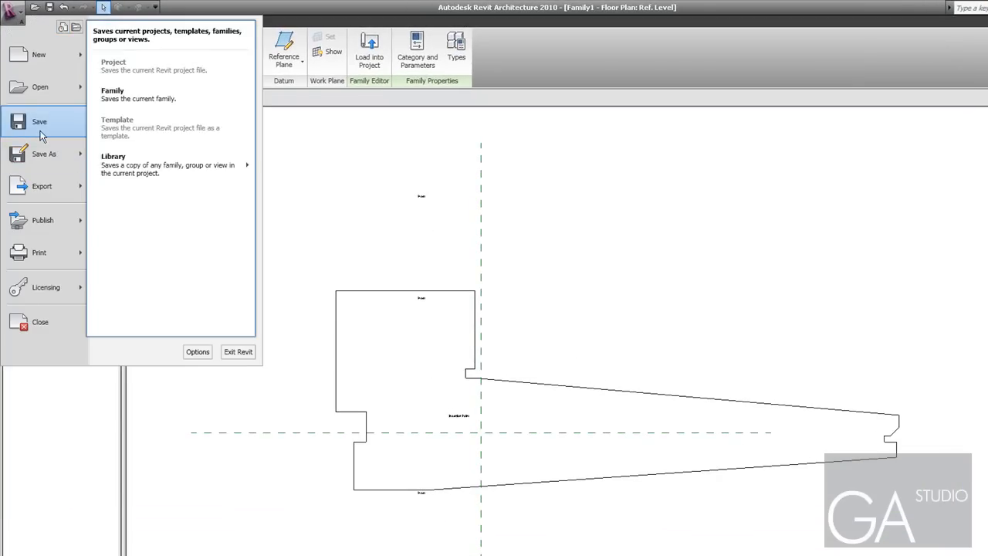
- Save the profile family as BRISE in the 3d folder
{"action": "left_click", "coordinate": [43, 154]}
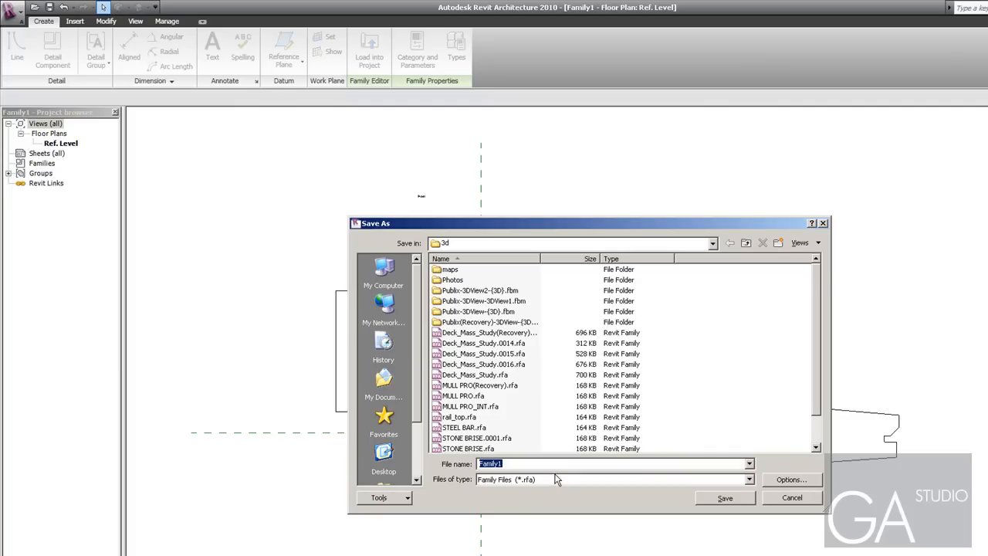
{"action": "mouse_move", "coordinate": [614, 330]}
{"action": "type", "text": "s"}
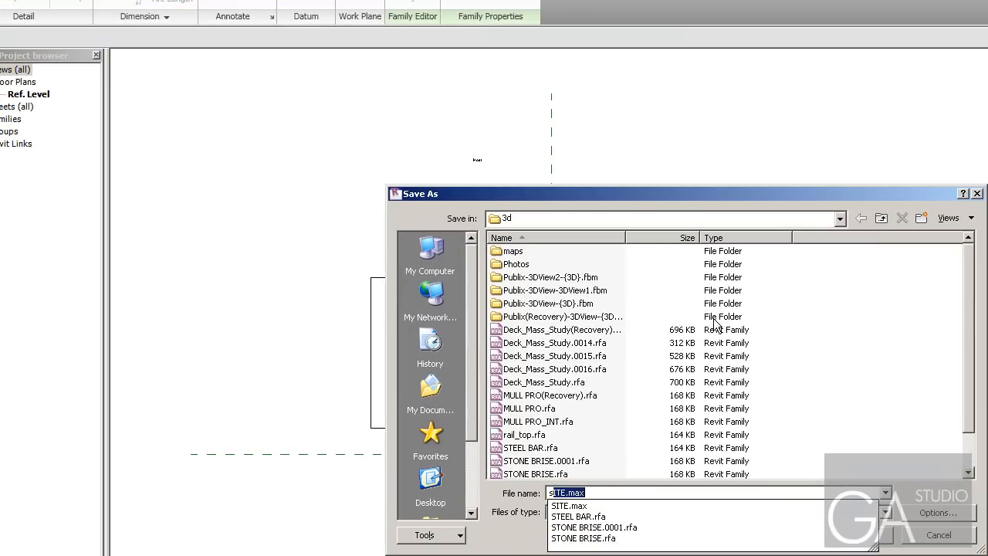
{"action": "type", "text": "b"}
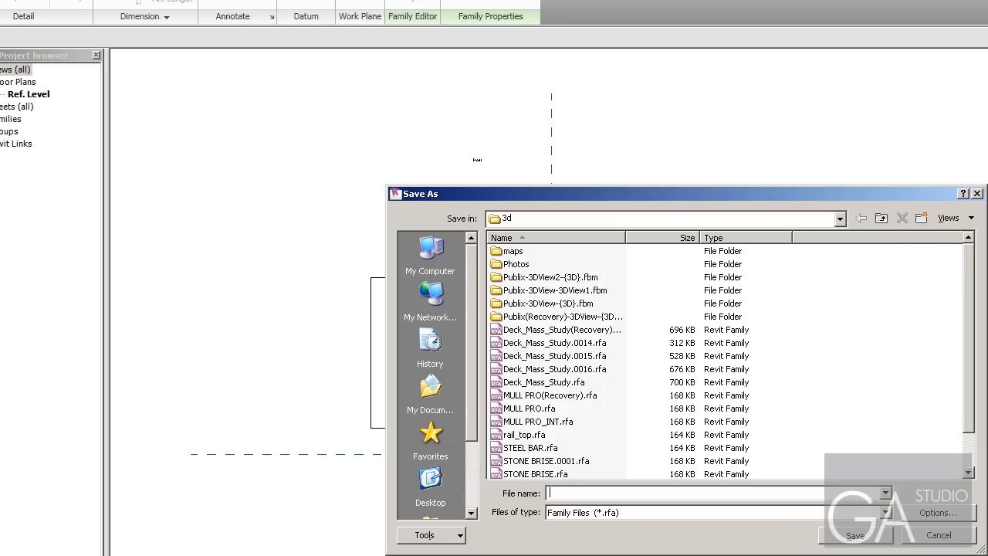
{"action": "left_click", "coordinate": [938, 534]}
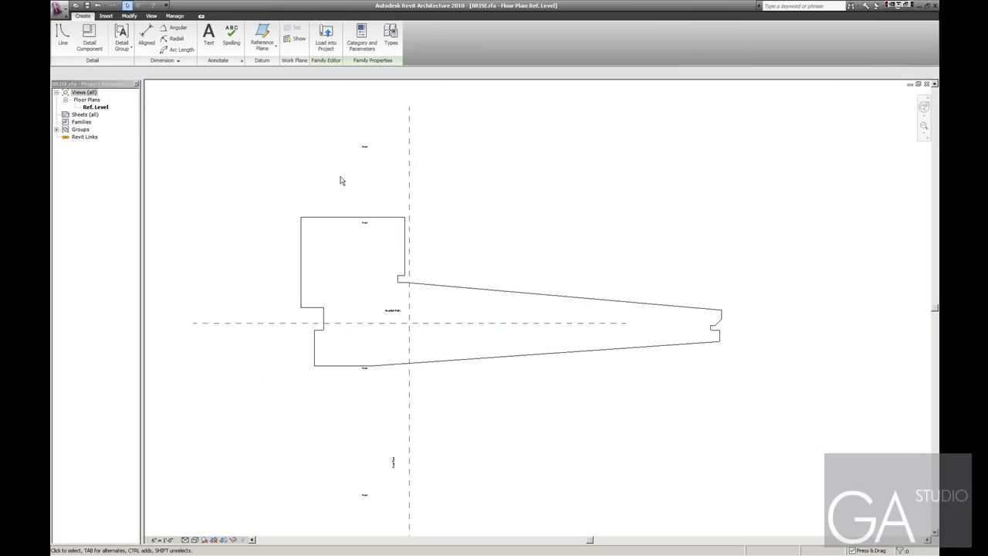
- Load BRISE into the project and confirm it under Families > Profiles in the Project Browser
{"action": "left_click", "coordinate": [325, 37]}
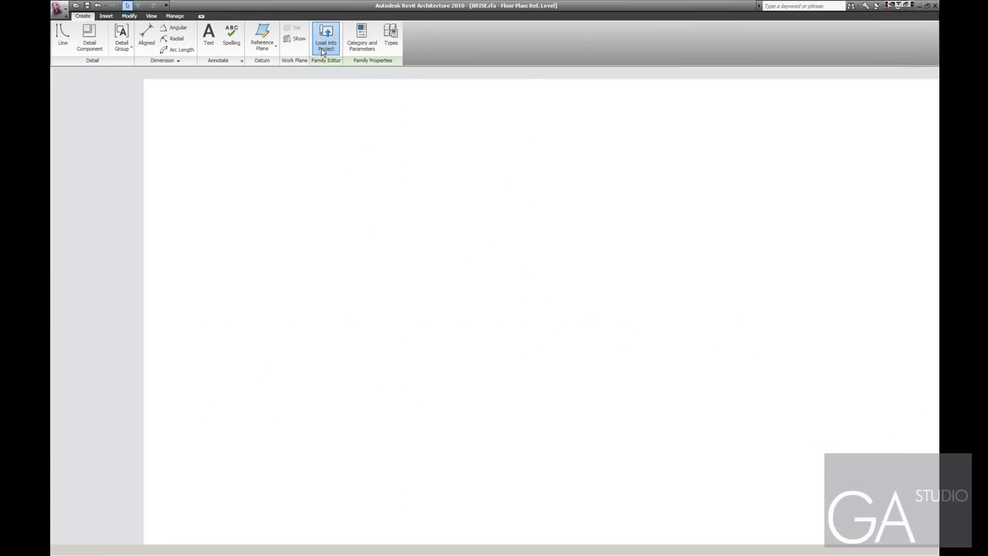
{"action": "left_click", "coordinate": [324, 37]}
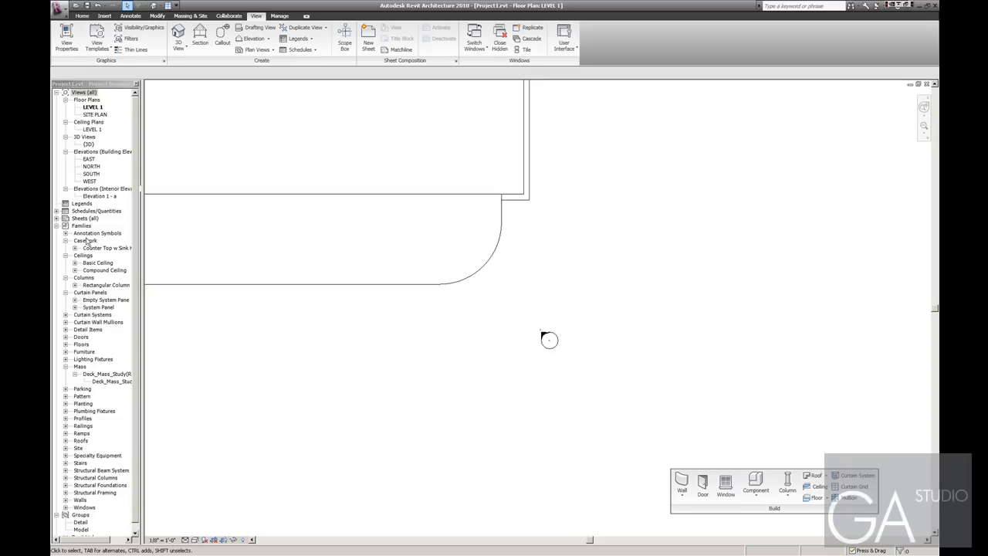
{"action": "left_click", "coordinate": [68, 418]}
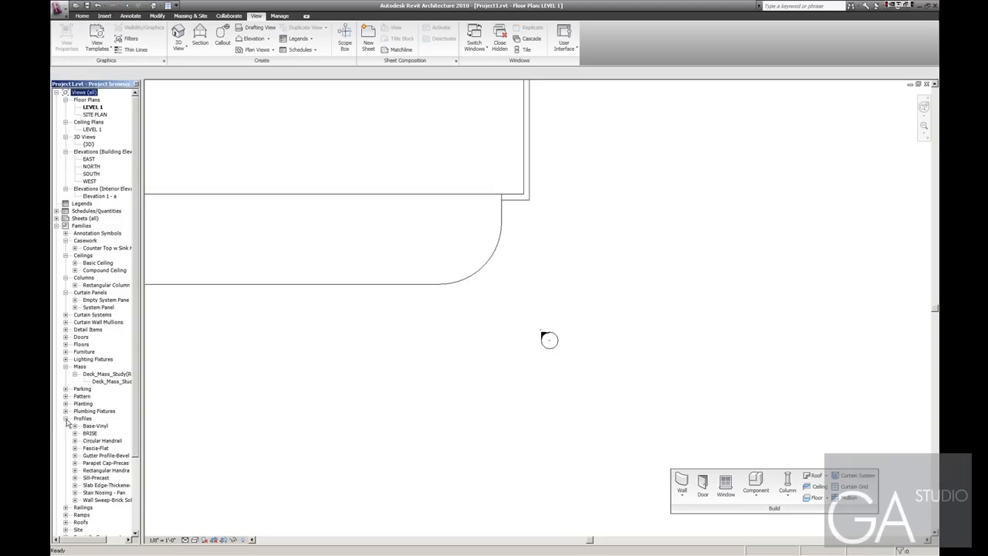
{"action": "left_click", "coordinate": [76, 432]}
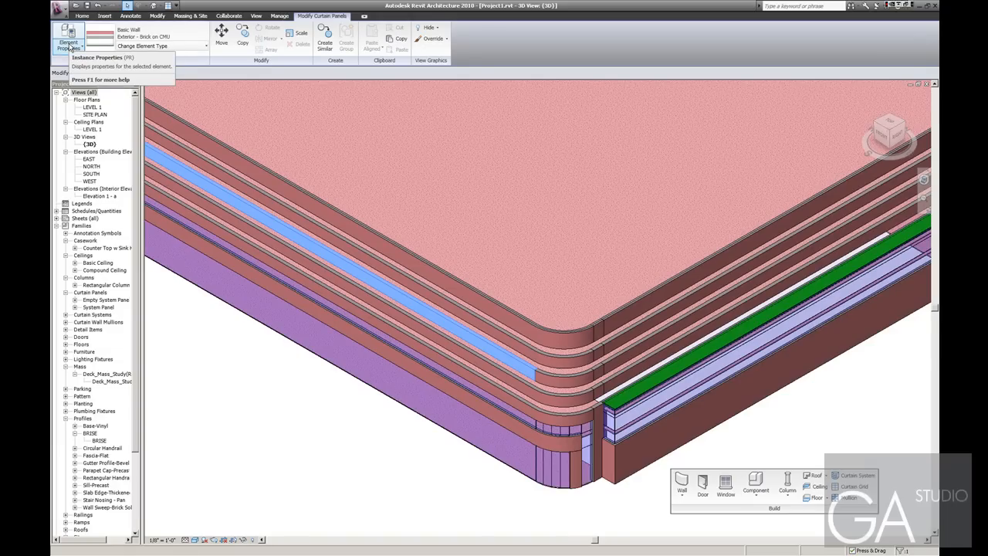
- In Type Properties, cancel Duplicate and rename the wall type with the W/ BRISE suffix
{"action": "left_click", "coordinate": [67, 39]}
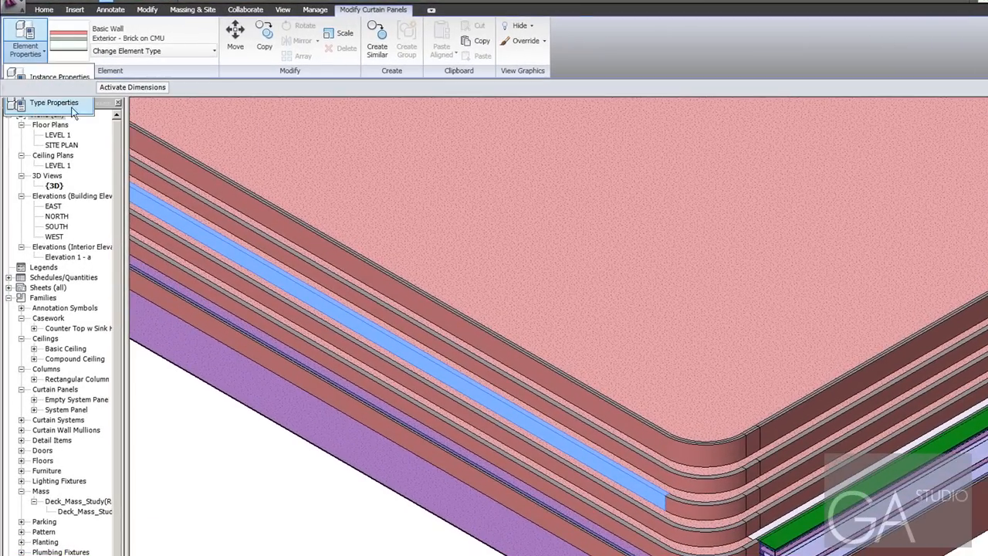
{"action": "left_click", "coordinate": [719, 236]}
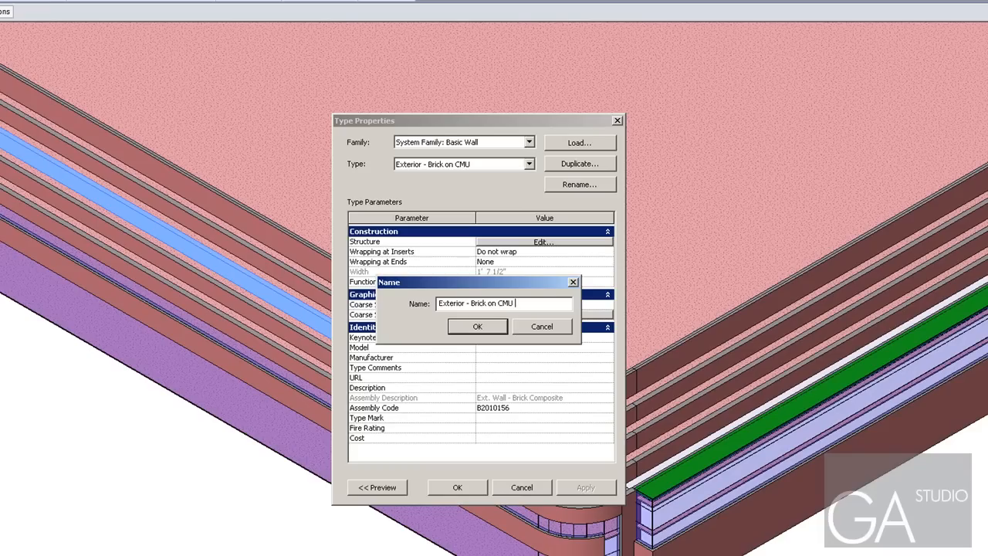
{"action": "left_click", "coordinate": [477, 325]}
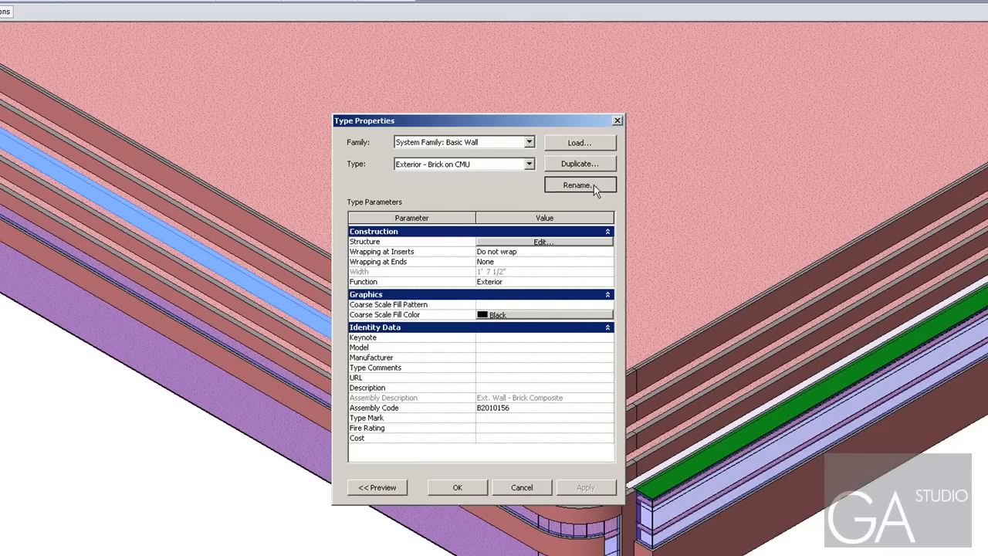
{"action": "left_click", "coordinate": [579, 185]}
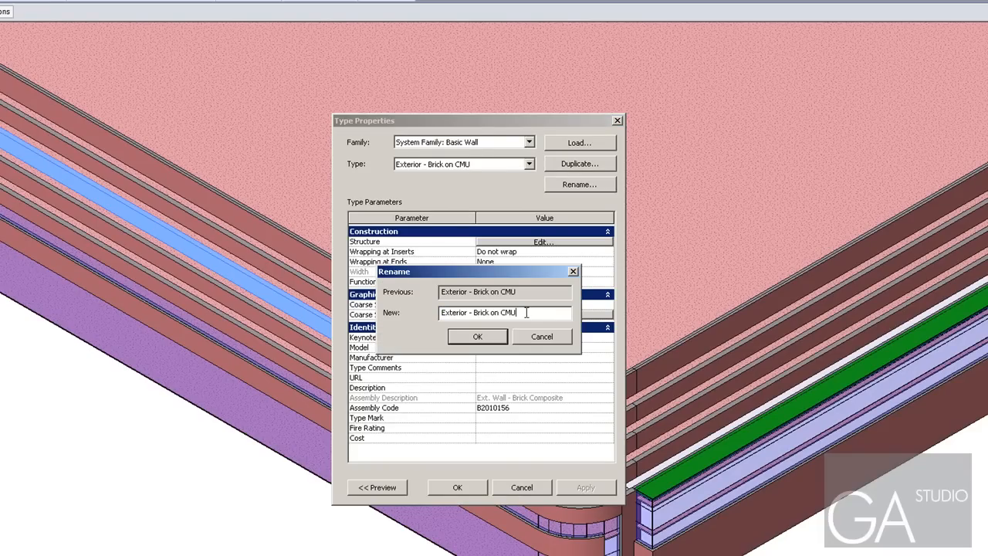
{"action": "type", "text": "W/B"}
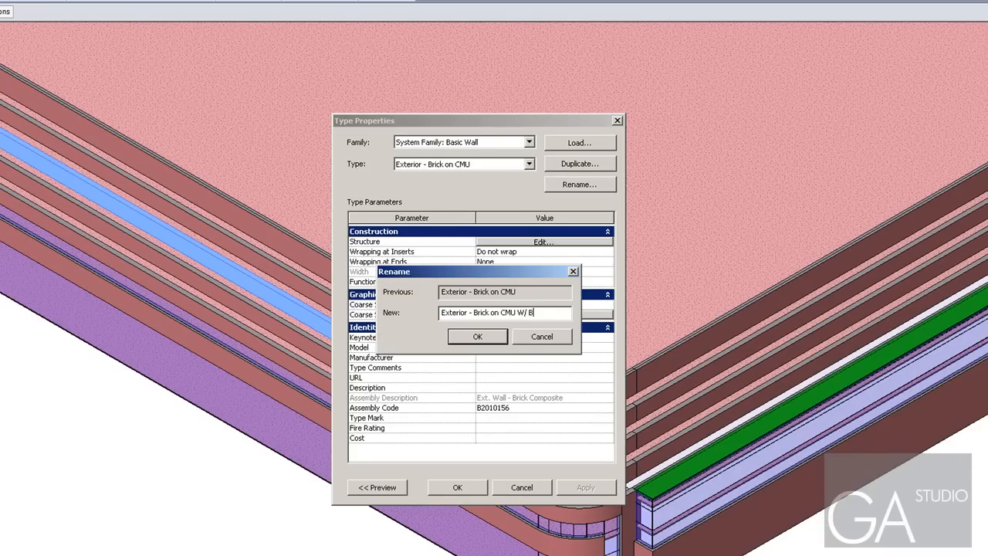
{"action": "left_click", "coordinate": [477, 336]}
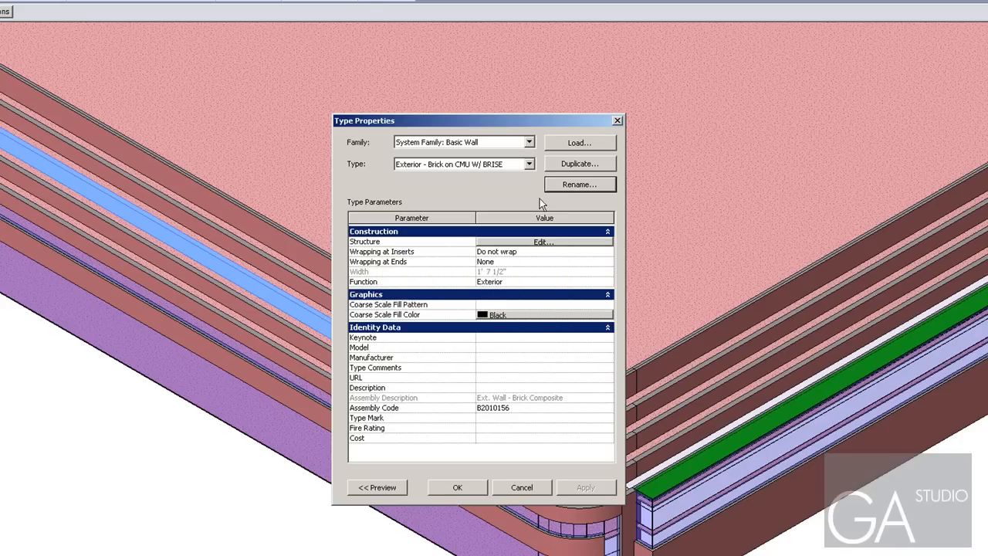
{"action": "left_click", "coordinate": [579, 164]}
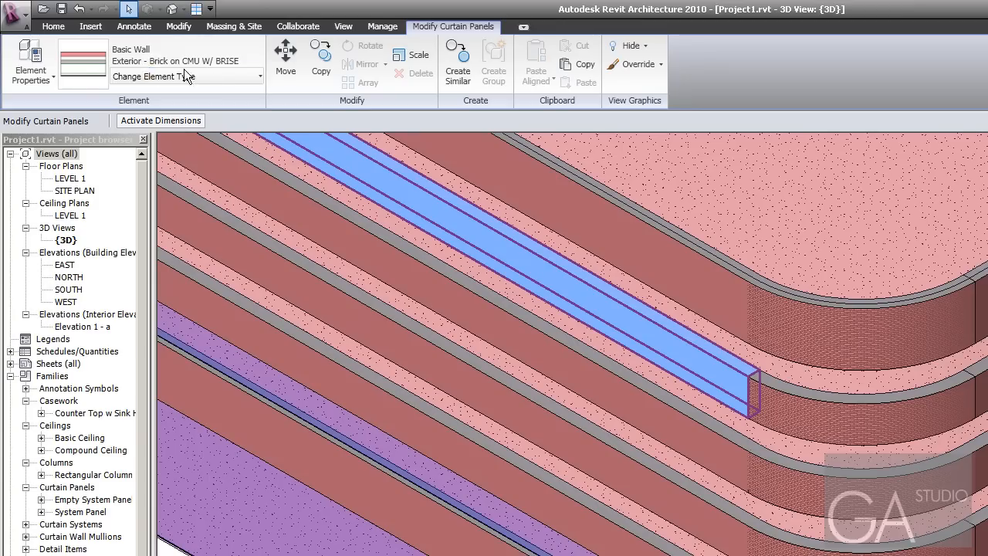
- In the wall structure's Sweeps list, add the BRISE profile with Masonry material
{"action": "left_click", "coordinate": [31, 62]}
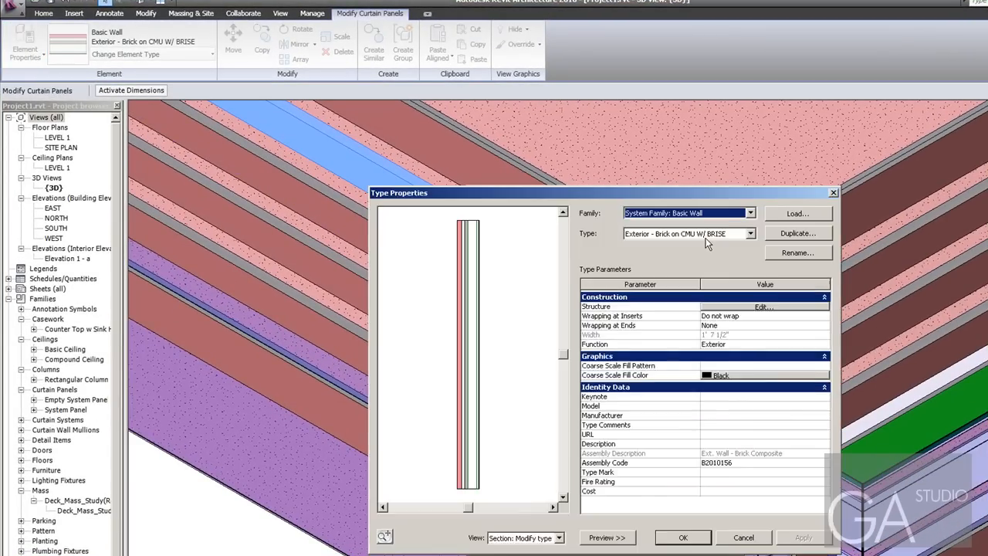
{"action": "left_click", "coordinate": [763, 306]}
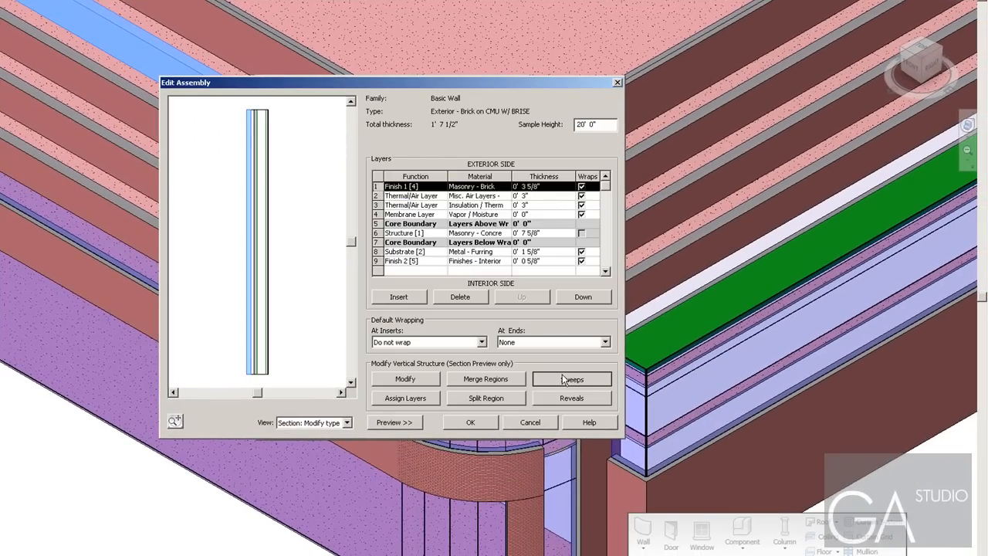
{"action": "left_click", "coordinate": [571, 378]}
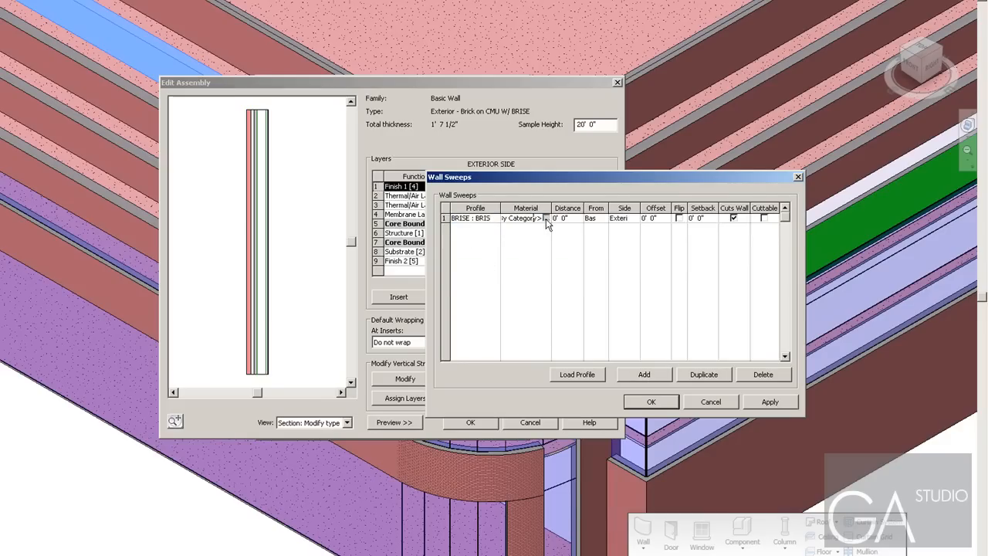
{"action": "left_click", "coordinate": [540, 218]}
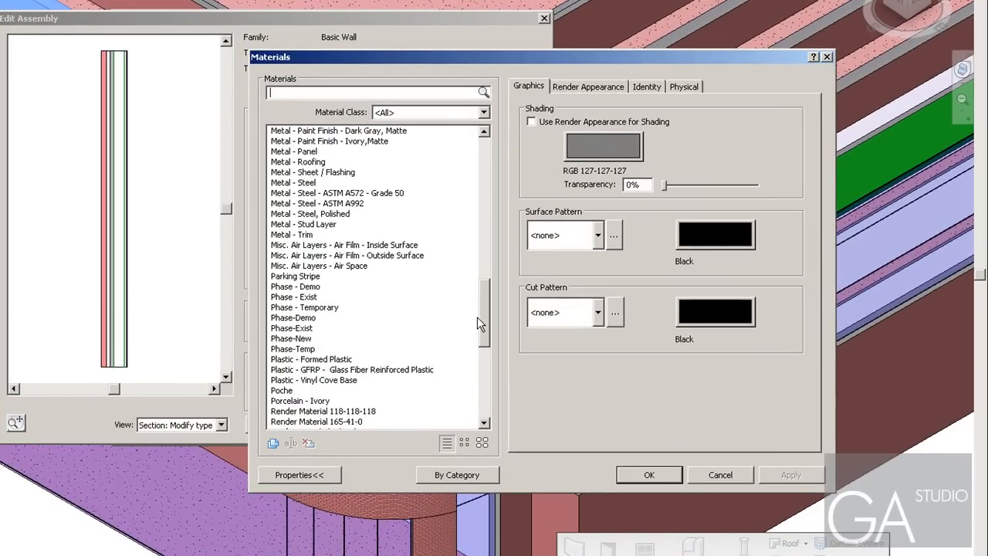
{"action": "scroll", "scroll_direction": "down", "scroll_amount": 3}
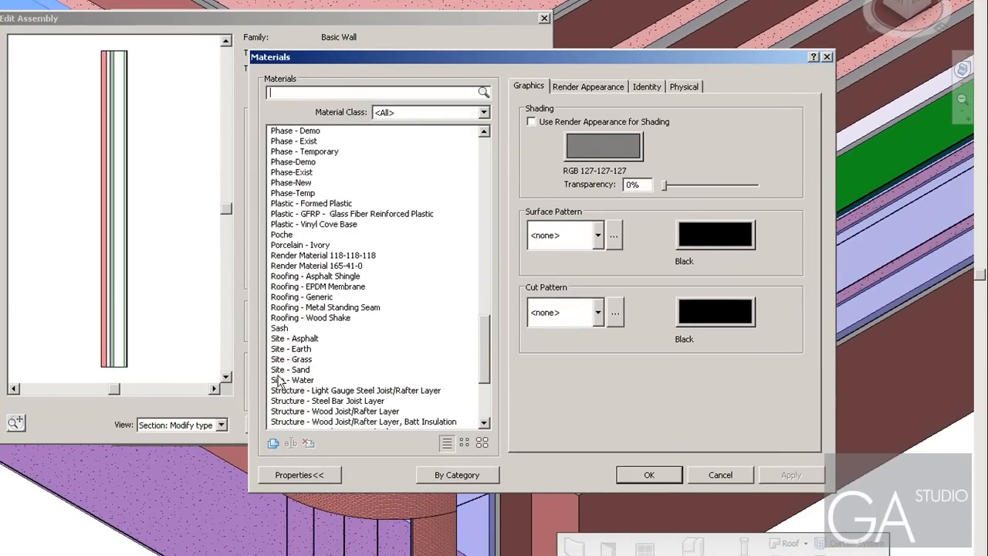
{"action": "scroll", "scroll_direction": "down", "scroll_amount": 3}
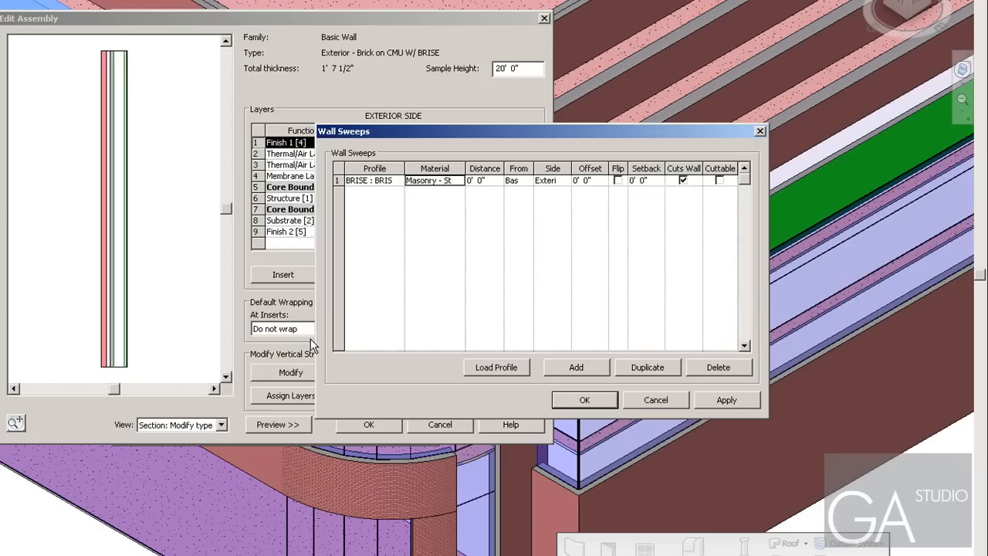
{"action": "mouse_move", "coordinate": [502, 197]}
{"action": "type", "text": "1"}
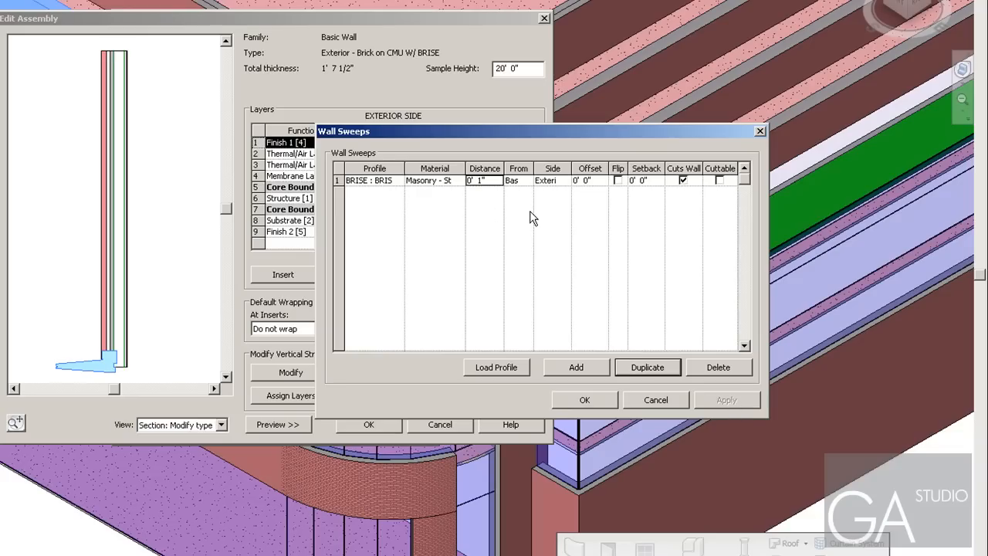
- Set the sweep from Base on the Exterior side with adjusted distance, and apply it
{"action": "left_click", "coordinate": [476, 179]}
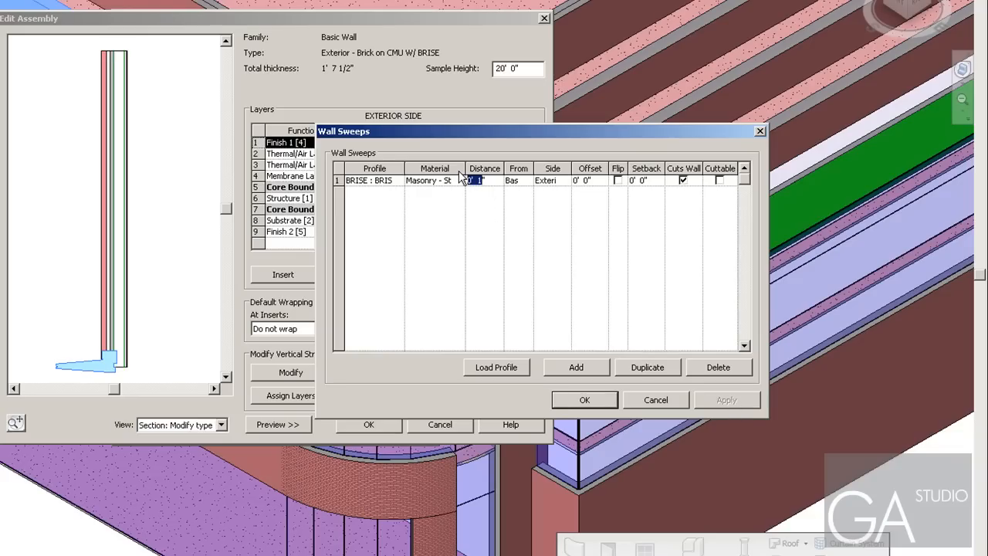
{"action": "left_click", "coordinate": [584, 179]}
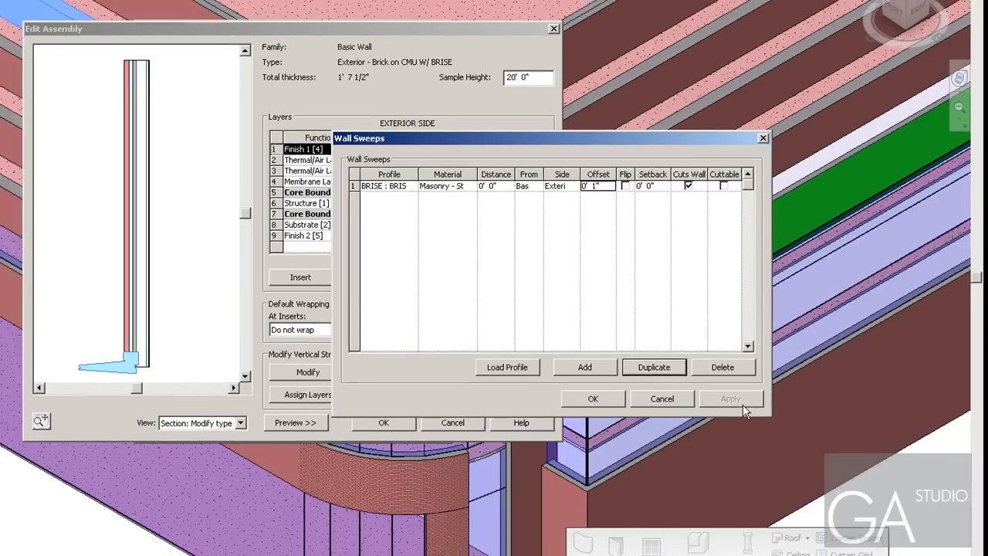
{"action": "left_click", "coordinate": [592, 398]}
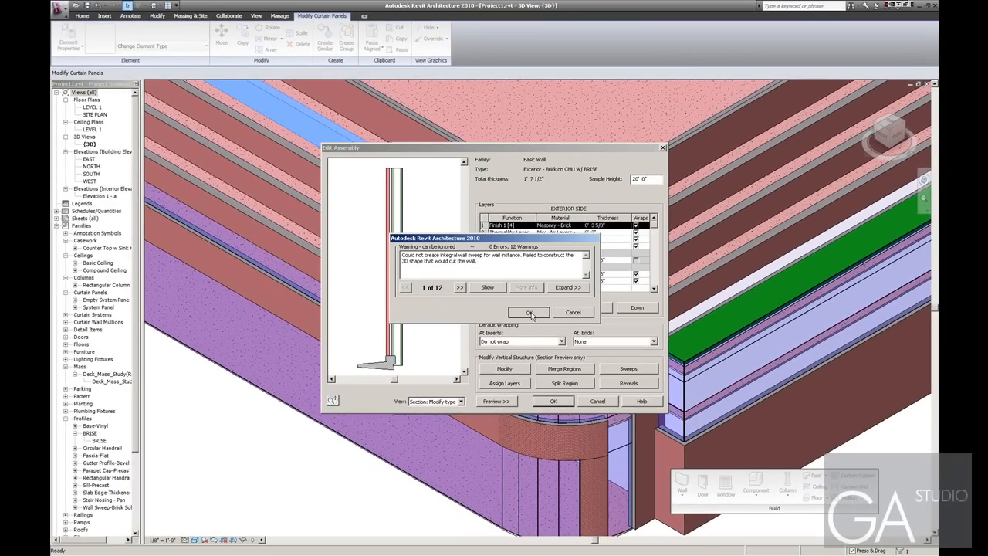
- Accept the integral sweep warning and close Instance Properties to return to the 3D model
{"action": "left_click", "coordinate": [528, 312]}
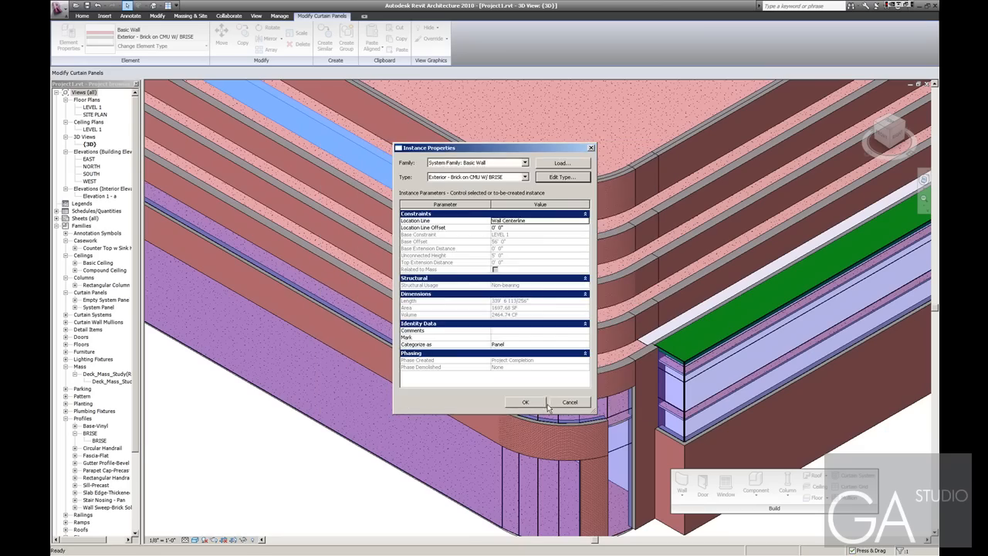
{"action": "left_click", "coordinate": [524, 402]}
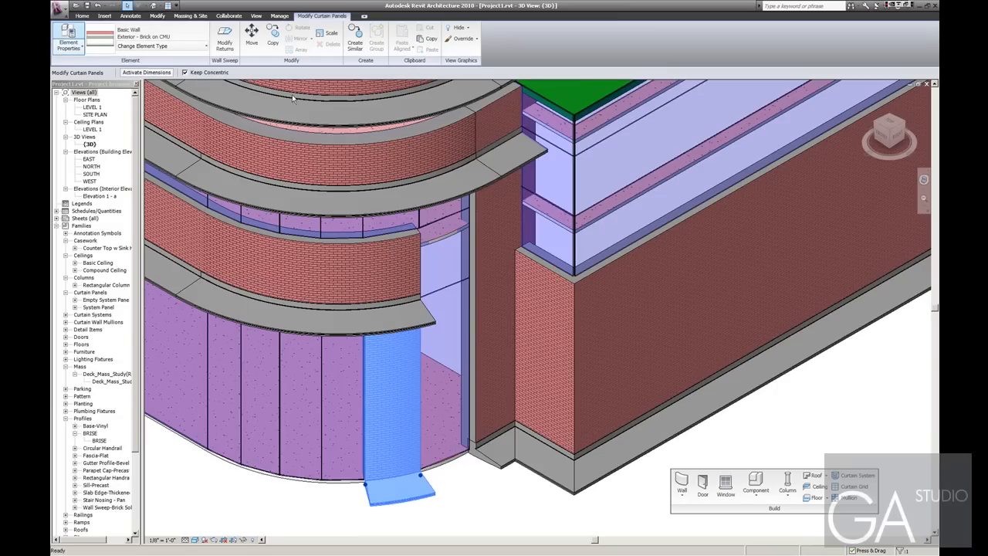
- Open the plain brick-on-CMU wall type's structure and confirm it, reaching the sweep warning
{"action": "left_click", "coordinate": [67, 43]}
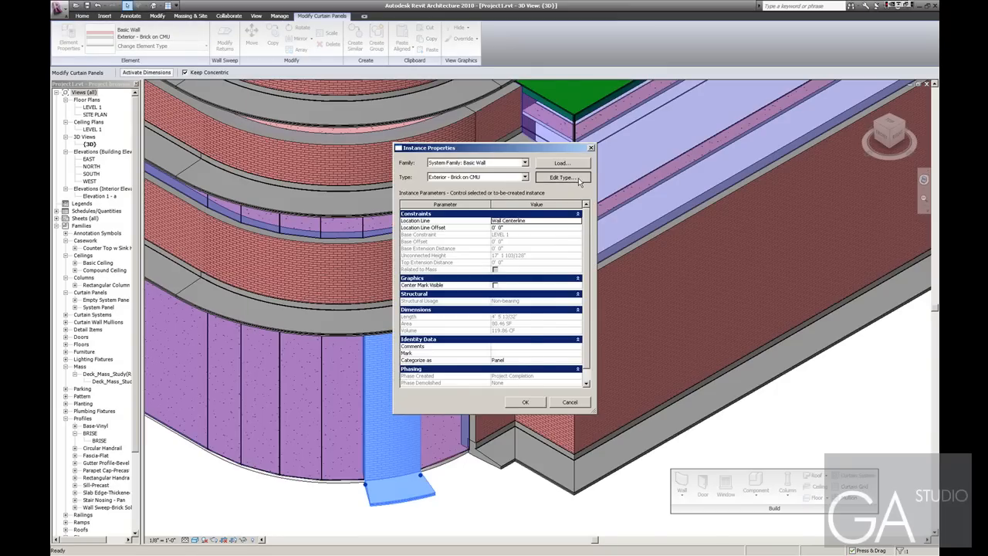
{"action": "left_click", "coordinate": [563, 178]}
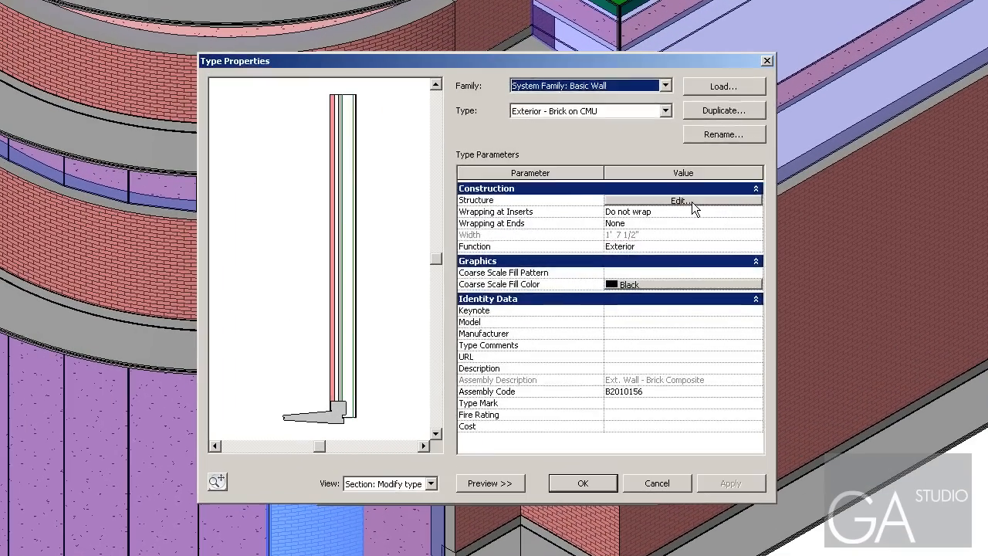
{"action": "left_click", "coordinate": [679, 201]}
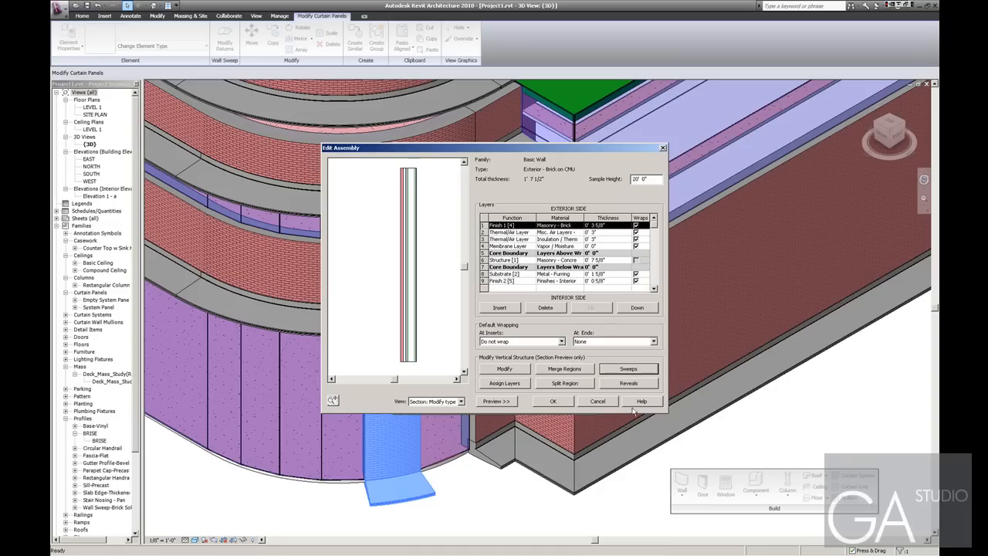
{"action": "left_click", "coordinate": [553, 401]}
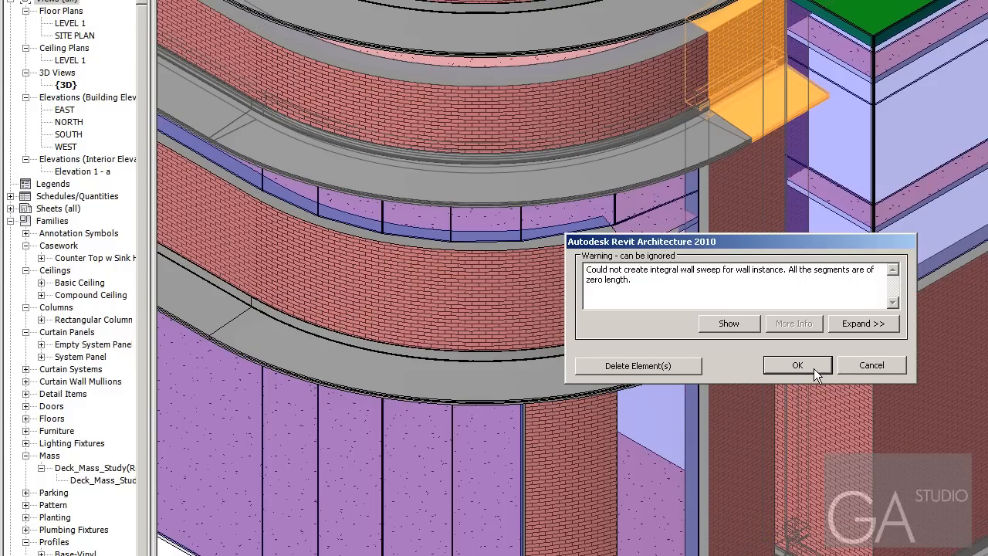
{"action": "mouse_move", "coordinate": [638, 366]}
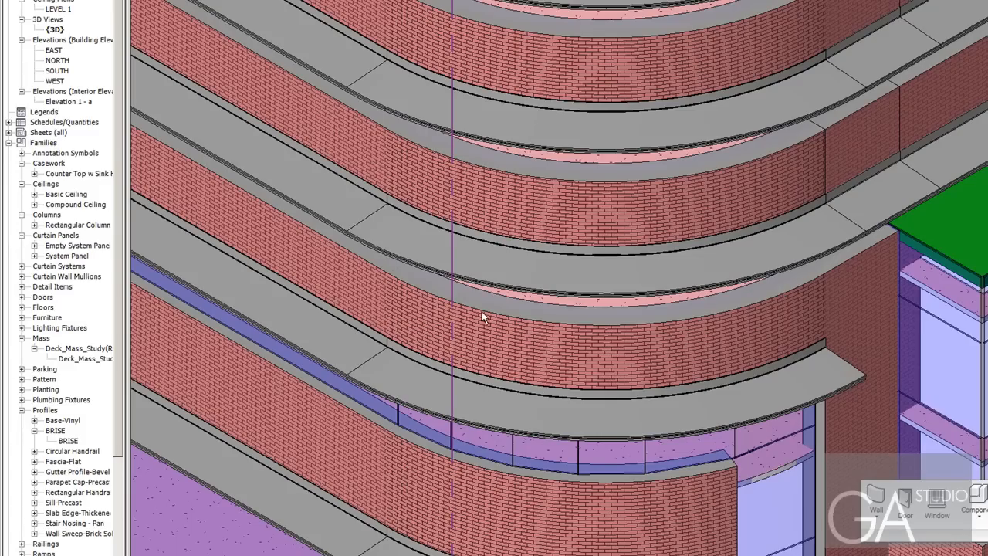
{"action": "mouse_move", "coordinate": [562, 417]}
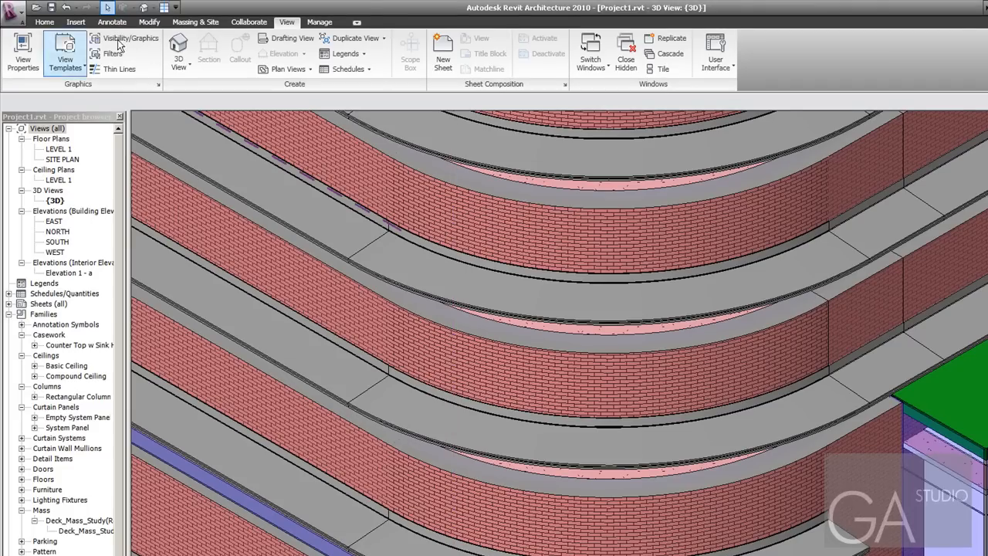
- Return to Recent Files and begin a new family from the Profile.rfa template
{"action": "left_click", "coordinate": [319, 21]}
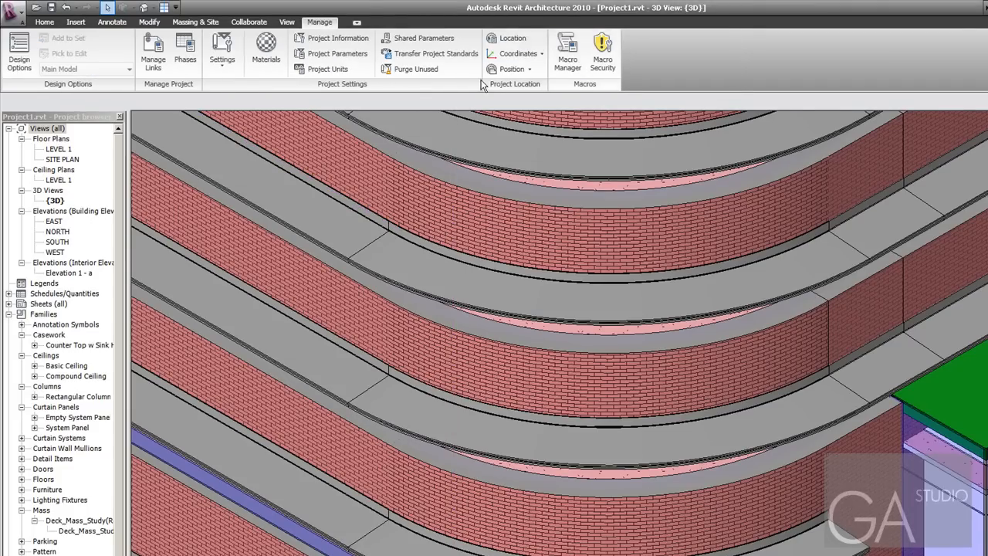
{"action": "left_click", "coordinate": [287, 22]}
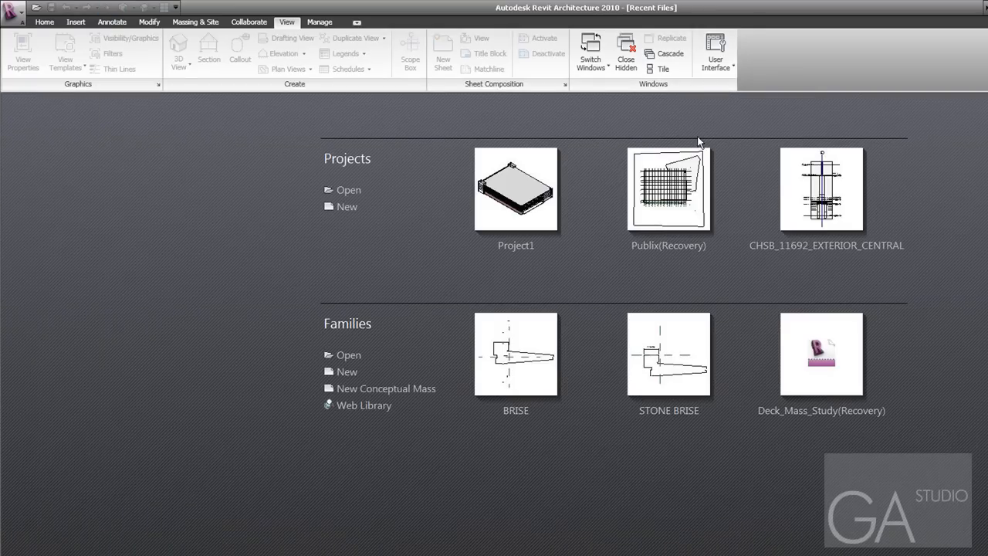
{"action": "left_click", "coordinate": [346, 370]}
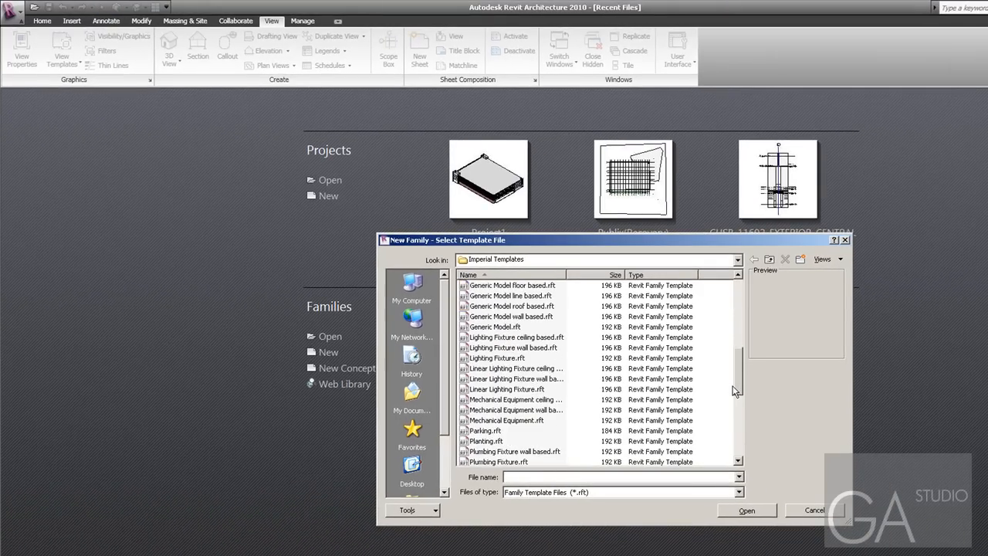
{"action": "scroll", "scroll_direction": "down", "scroll_amount": 3}
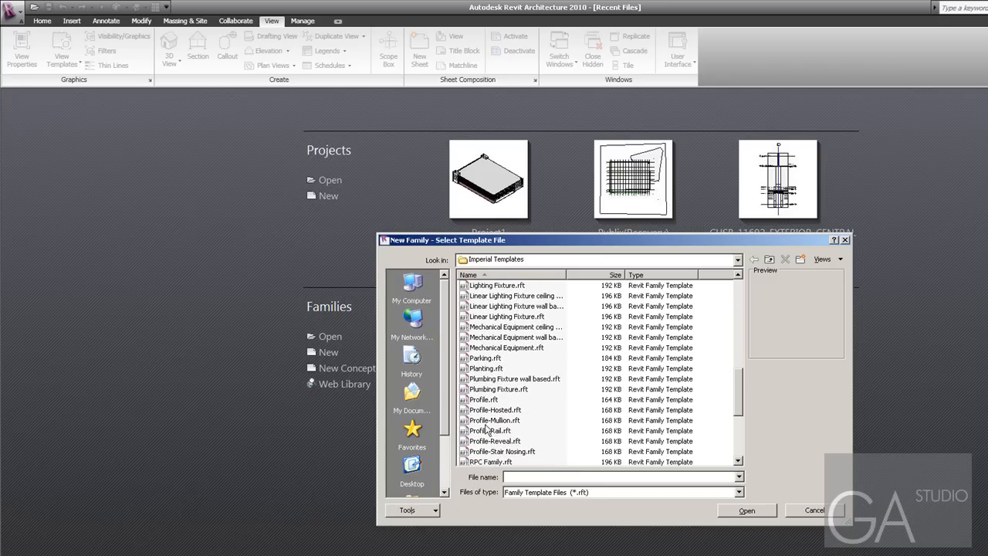
{"action": "left_click", "coordinate": [746, 509]}
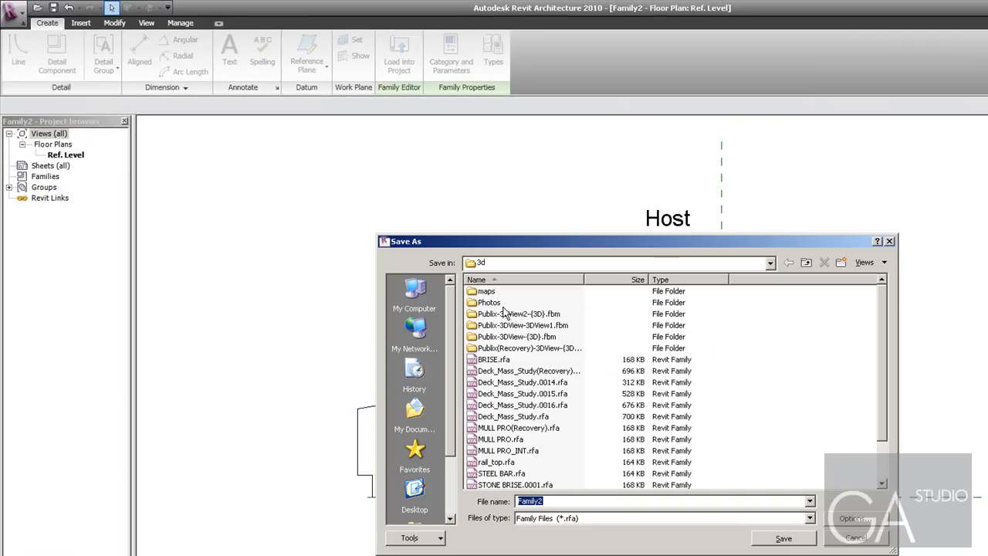
{"action": "mouse_move", "coordinate": [794, 263]}
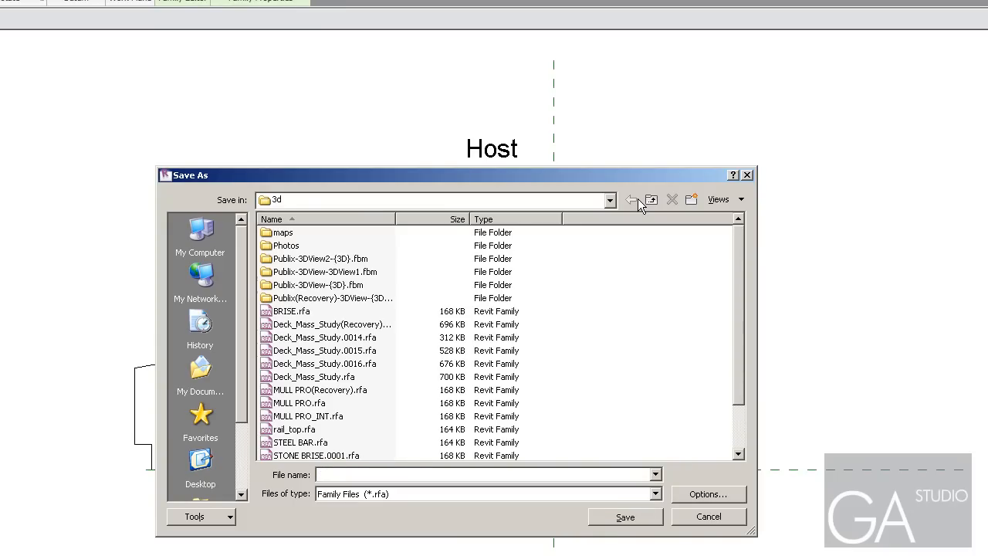
- Save the new profile family under the file name Wallcap
{"action": "type", "text": "wAL"}
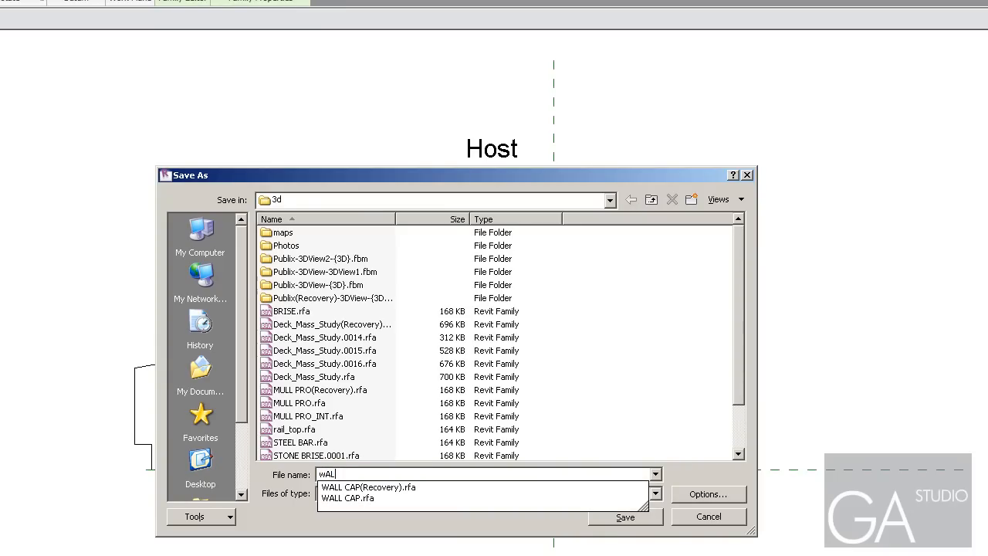
{"action": "left_click", "coordinate": [367, 488]}
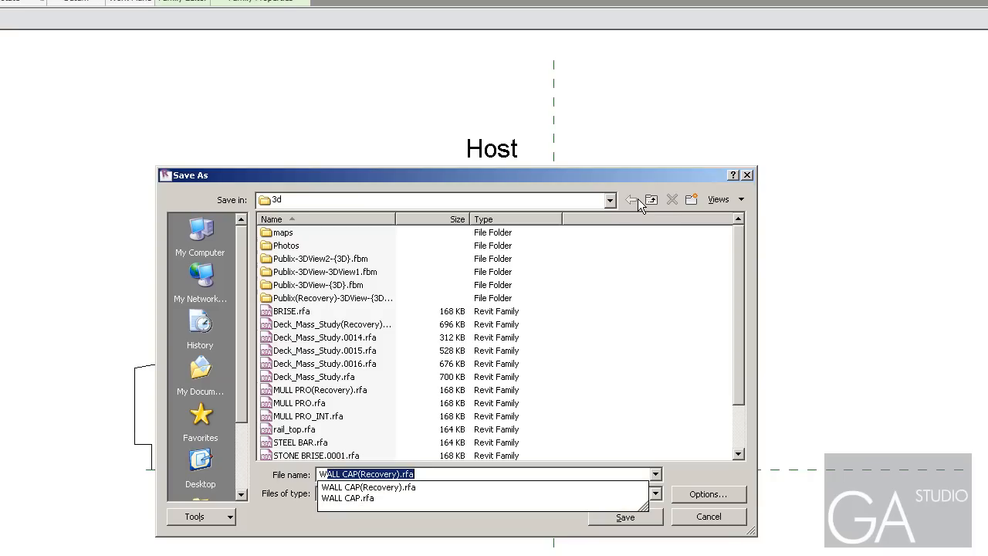
{"action": "type", "text": "Wallcap"}
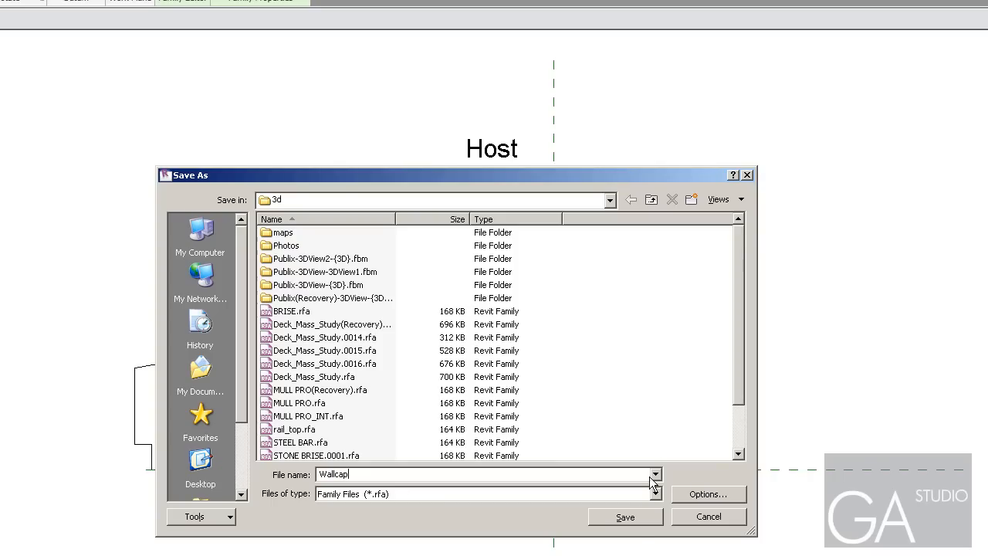
{"action": "left_click", "coordinate": [623, 516]}
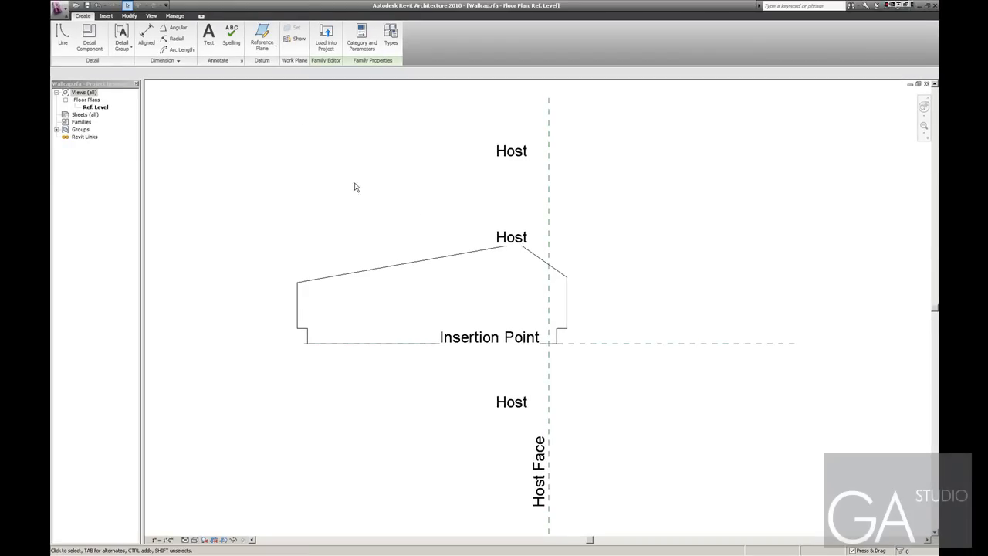
- Load the Wallcap profile into the Project1 building project
{"action": "left_click", "coordinate": [326, 34]}
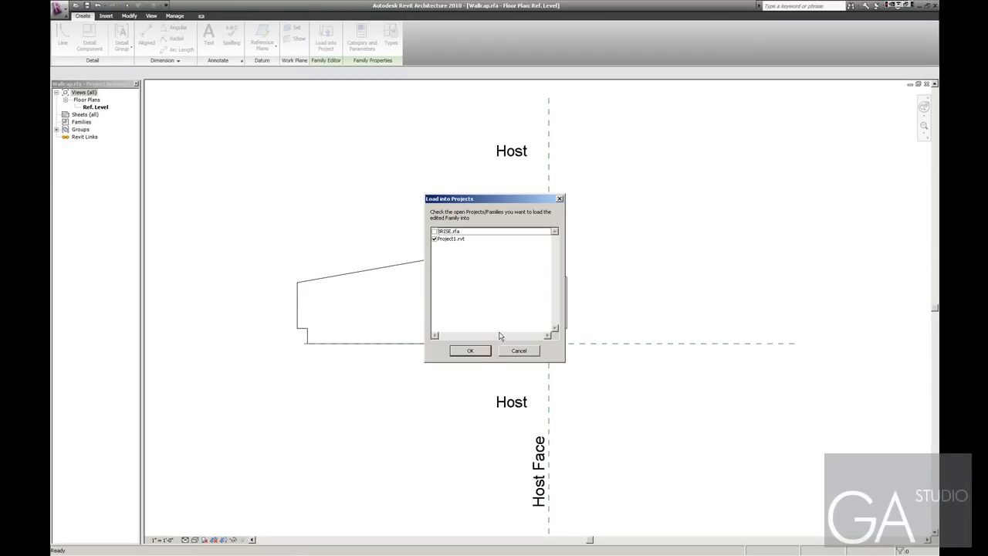
{"action": "left_click", "coordinate": [470, 350]}
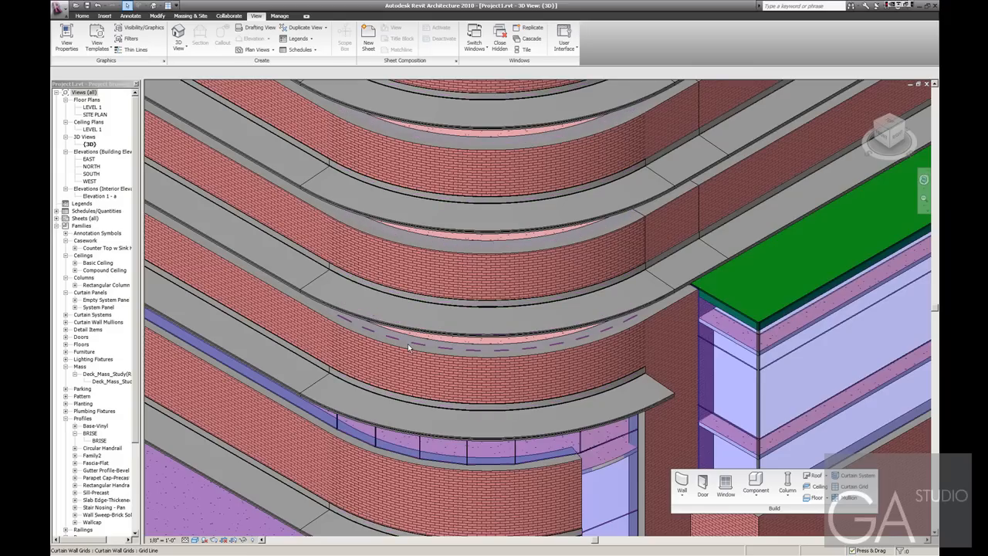
- Reach the brise wall type's sweeps list via Edit Type > Structure and add a second sweep row
{"action": "left_click", "coordinate": [409, 349]}
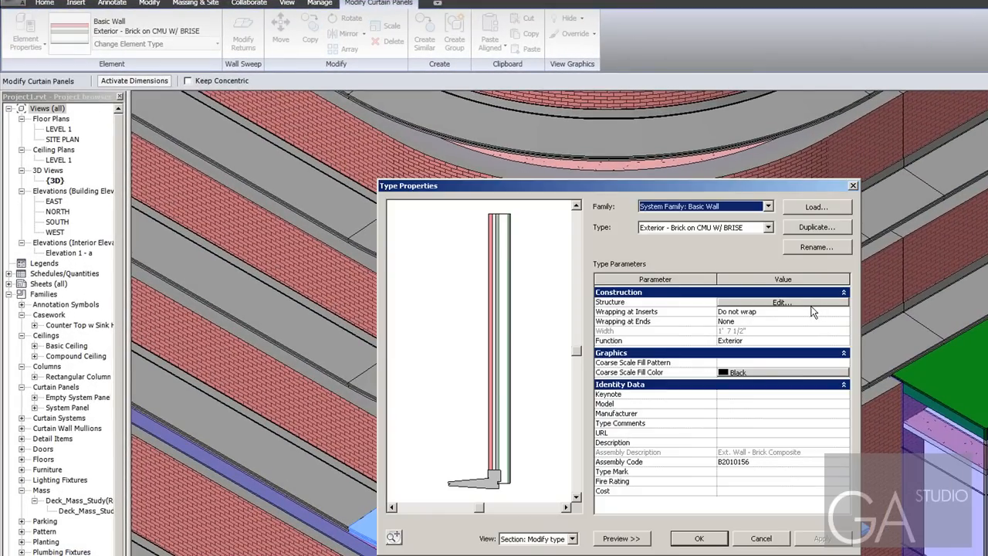
{"action": "left_click", "coordinate": [781, 312]}
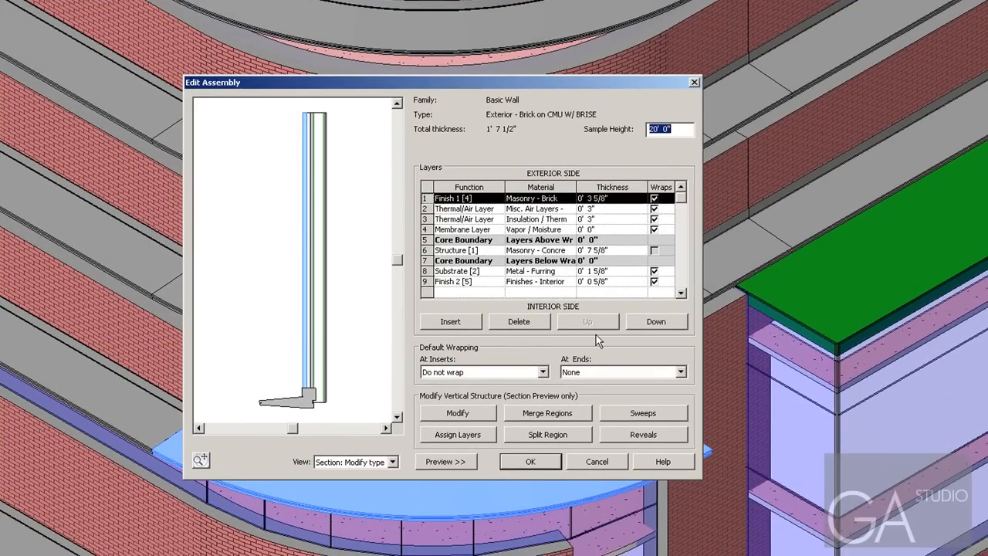
{"action": "mouse_move", "coordinate": [568, 440]}
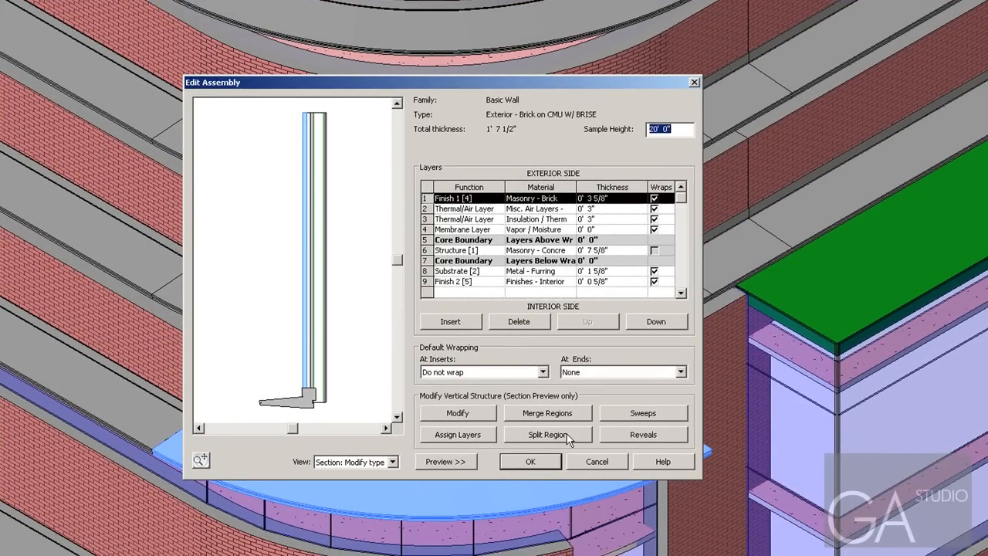
{"action": "mouse_move", "coordinate": [641, 420]}
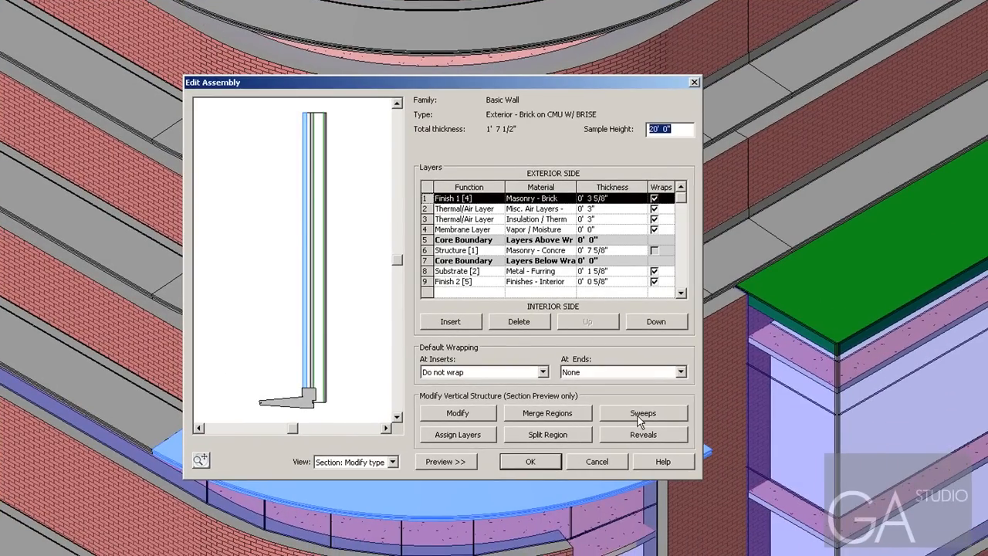
{"action": "left_click", "coordinate": [642, 412]}
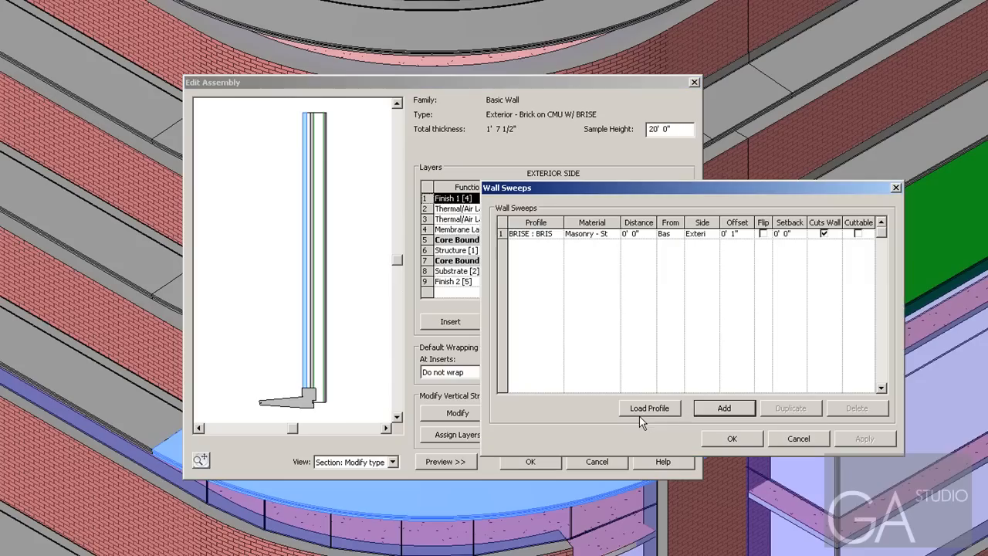
{"action": "left_click", "coordinate": [722, 407]}
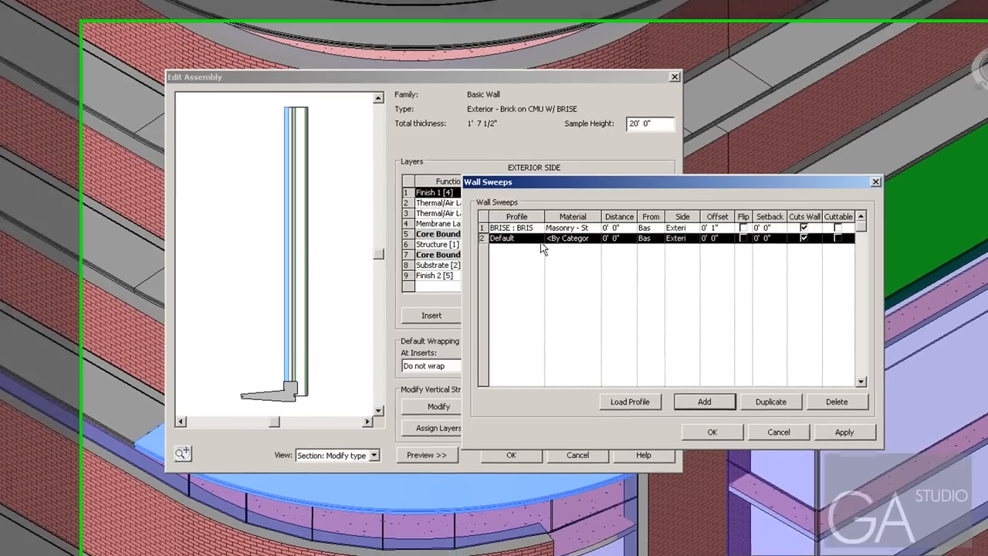
- Set the new sweep to profile Wallcap : Wallcap attached at Top and confirm the structure
{"action": "left_click", "coordinate": [540, 238]}
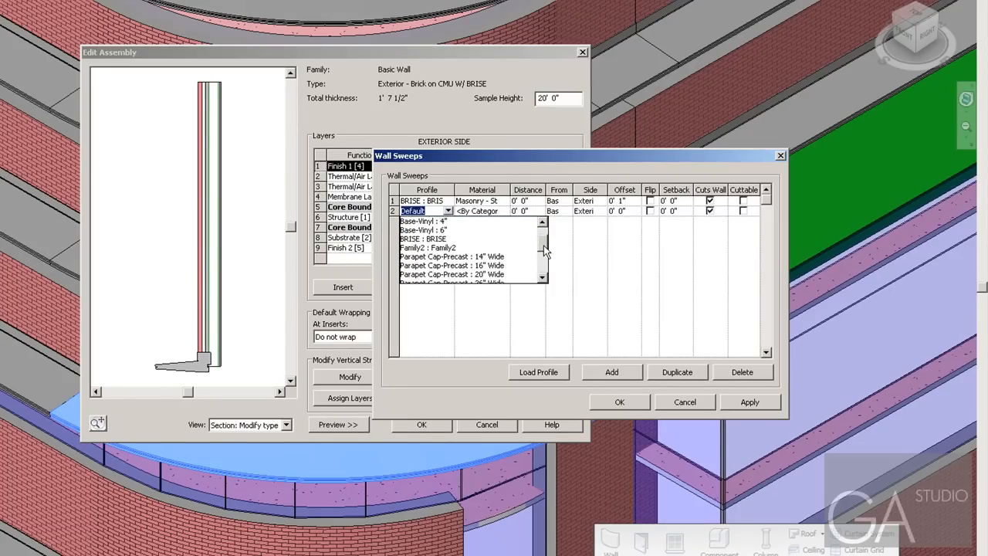
{"action": "scroll", "scroll_direction": "down", "scroll_amount": 3}
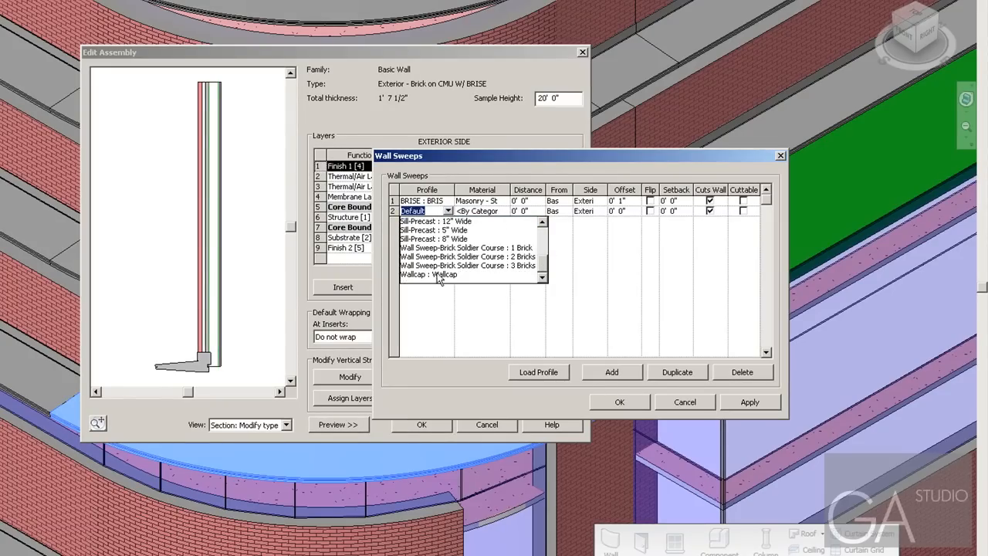
{"action": "left_click", "coordinate": [429, 275]}
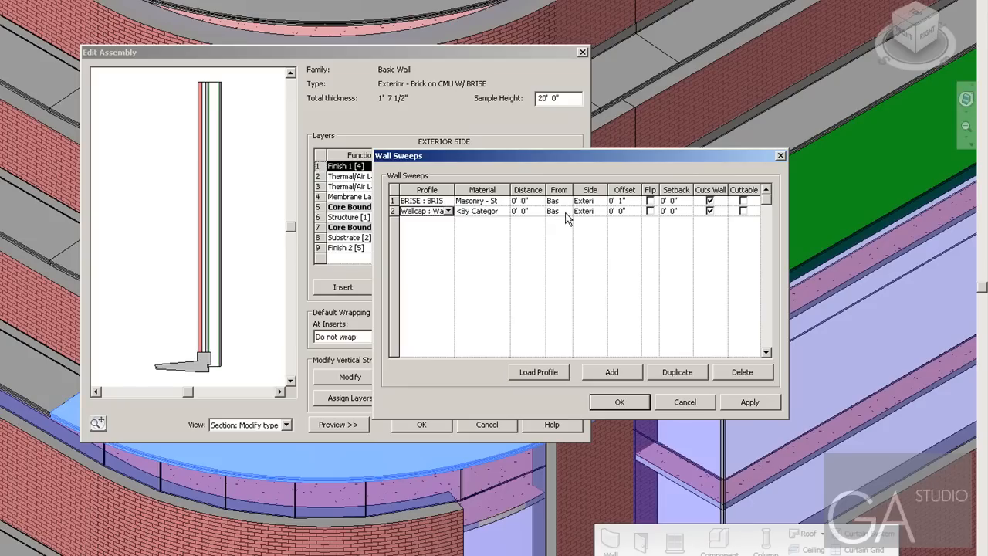
{"action": "left_click", "coordinate": [552, 210]}
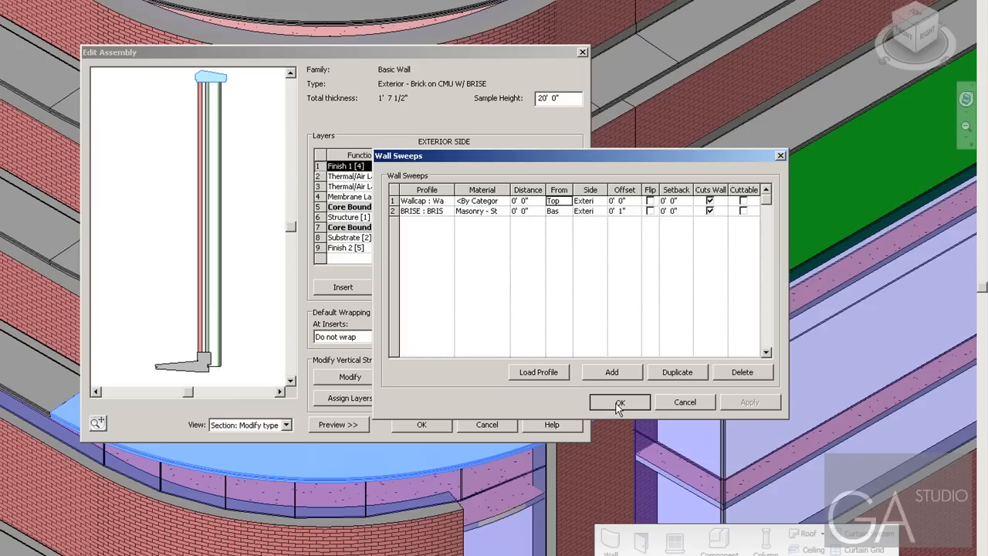
{"action": "left_click", "coordinate": [620, 401]}
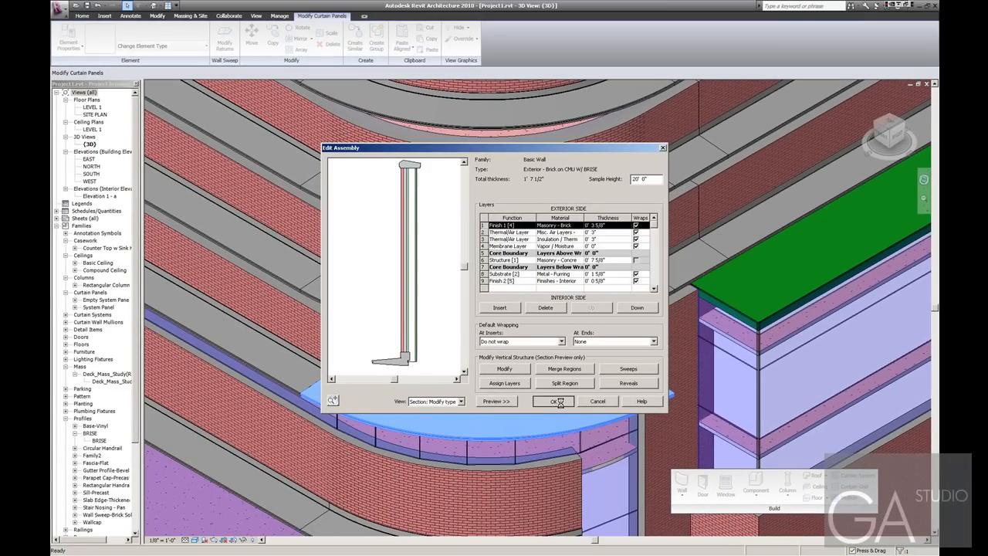
{"action": "left_click", "coordinate": [553, 401]}
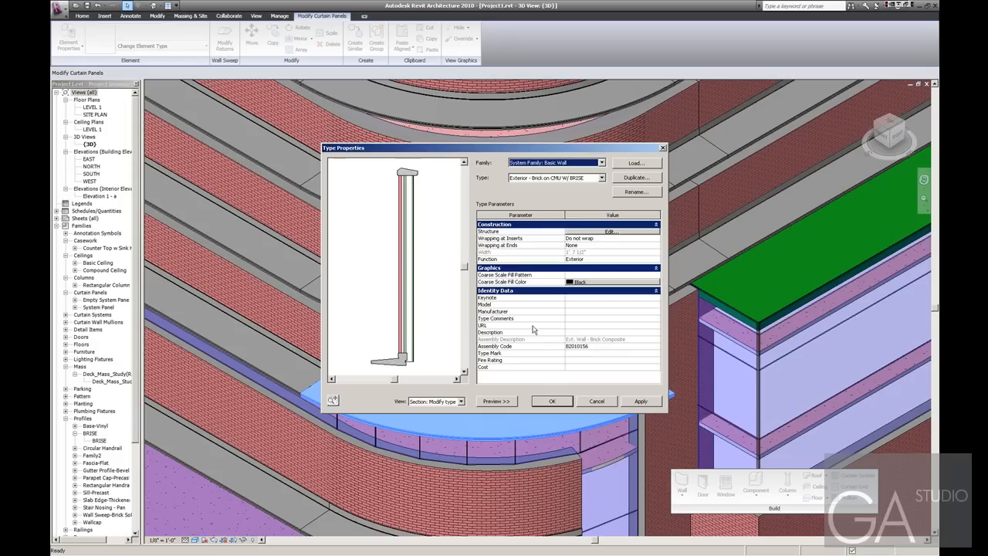